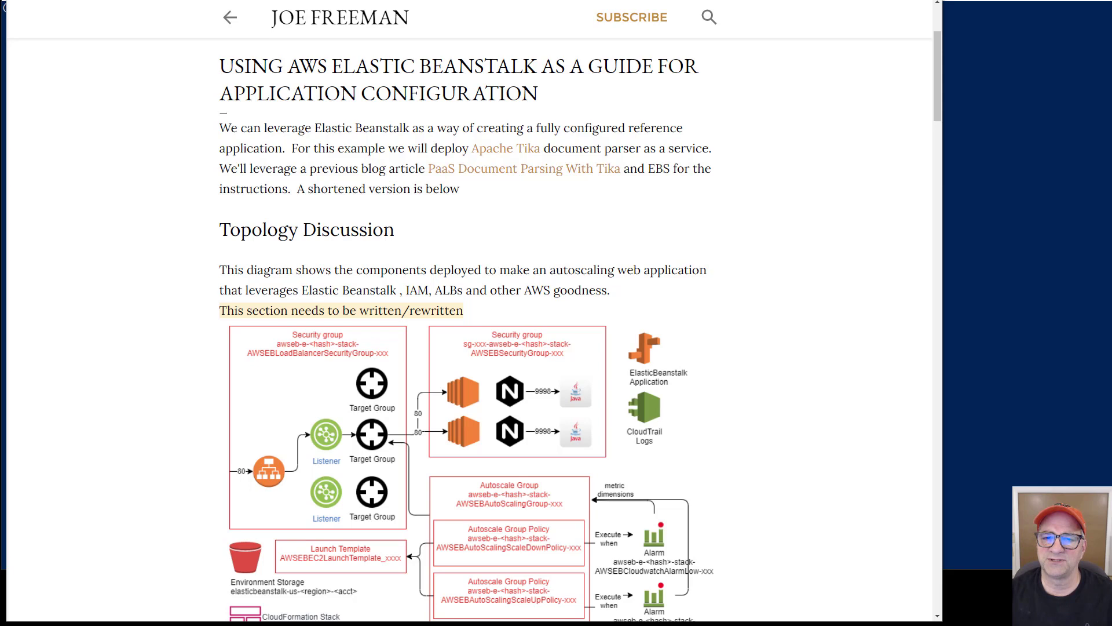
pyautogui.moveTo(813, 510)
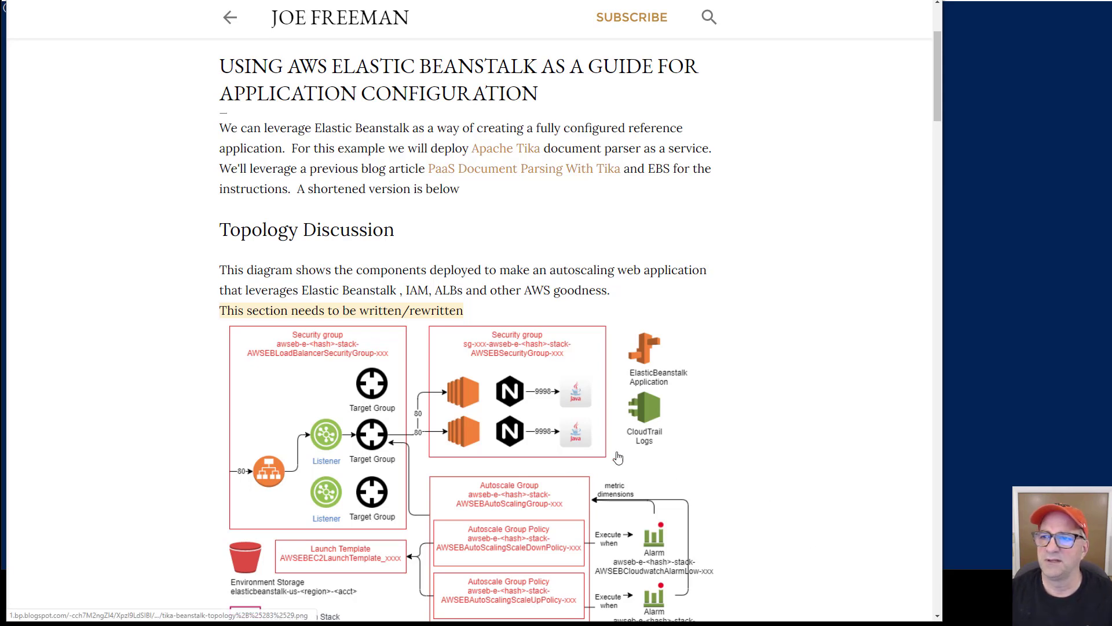
# Enter the eb terminate fsi-eb-tika-dev --force command in the aws-beanstalk project folder
pyautogui.scroll(-3)
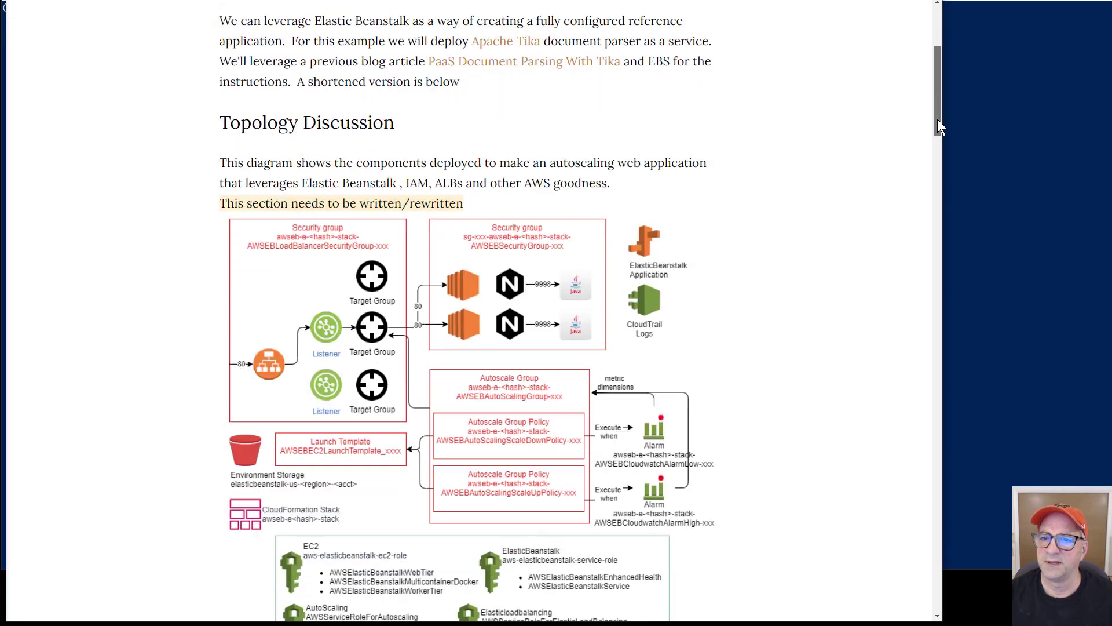
pyautogui.scroll(-3)
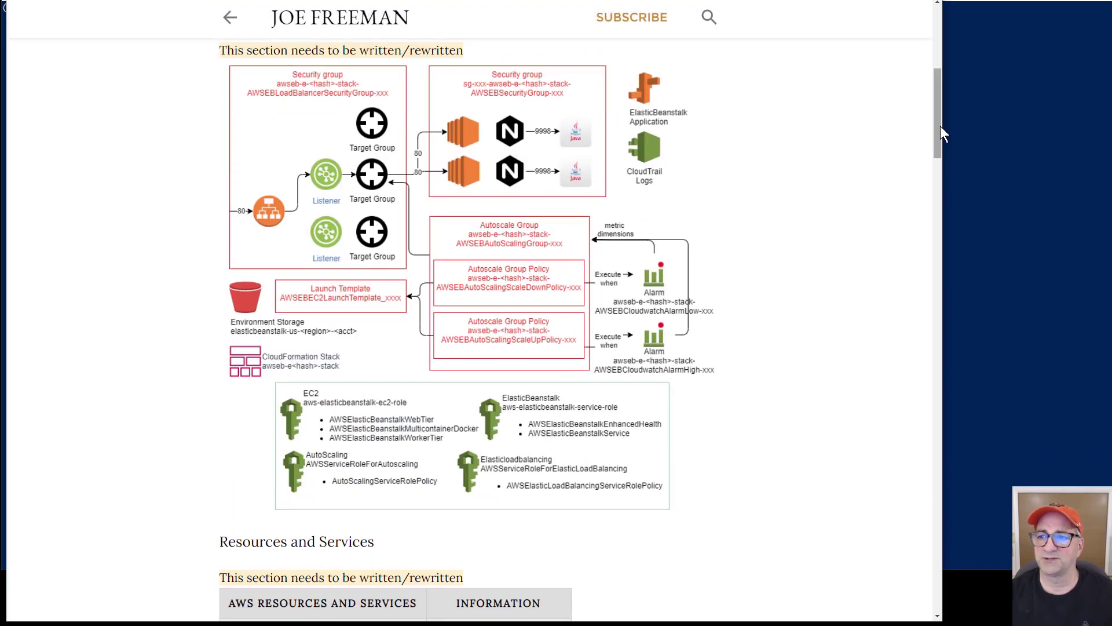
pyautogui.moveTo(943, 152)
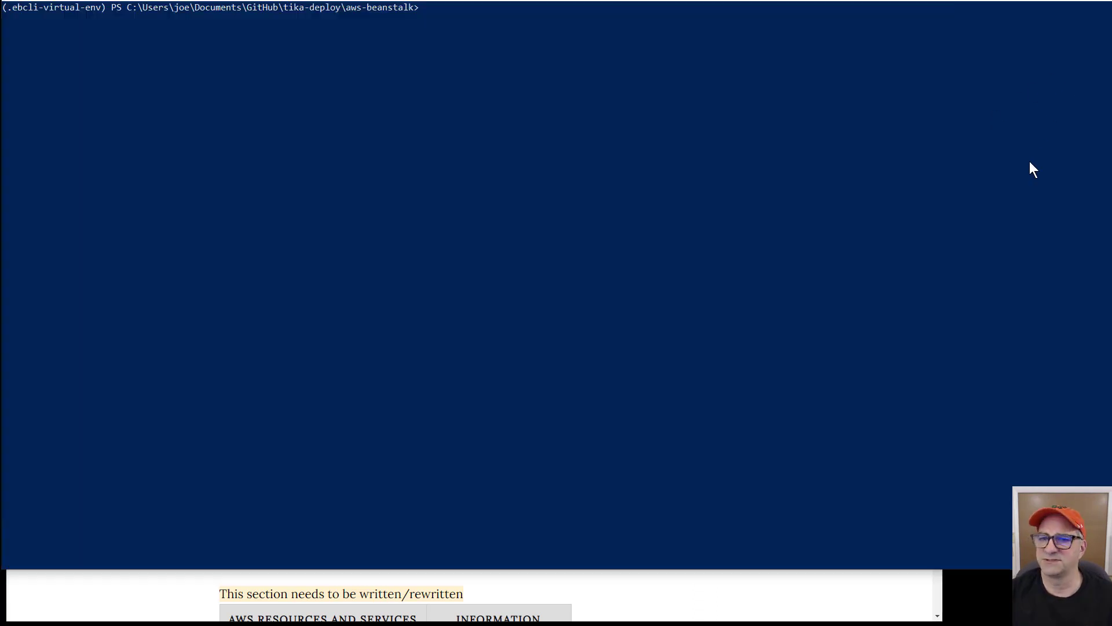
pyautogui.write('eb terminate fsi-eb-tika-dev --force')
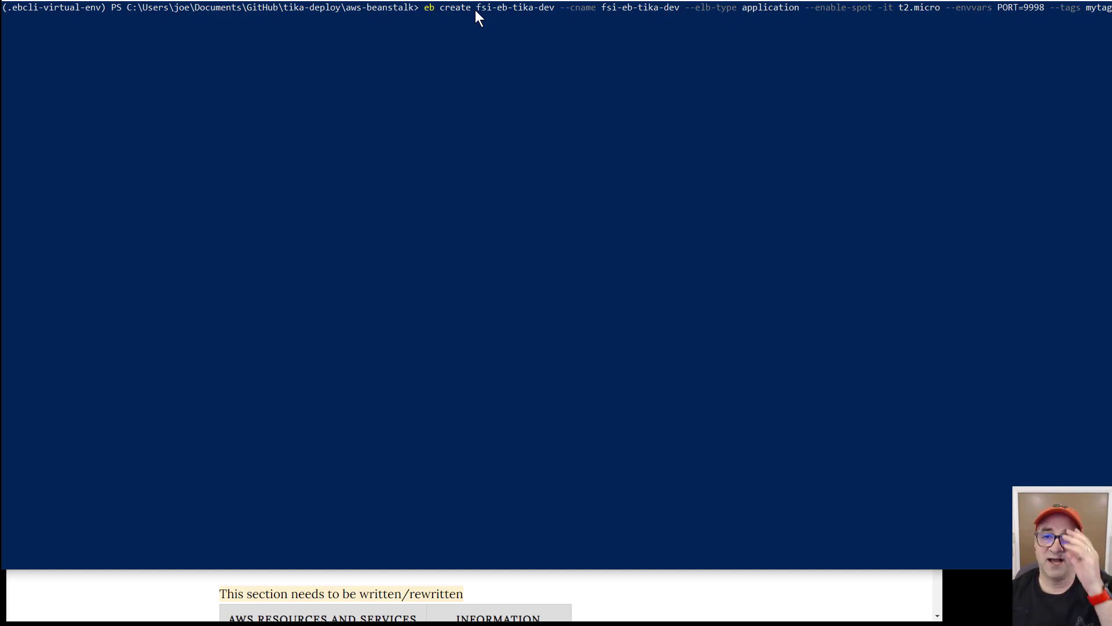
pyautogui.moveTo(508, 40)
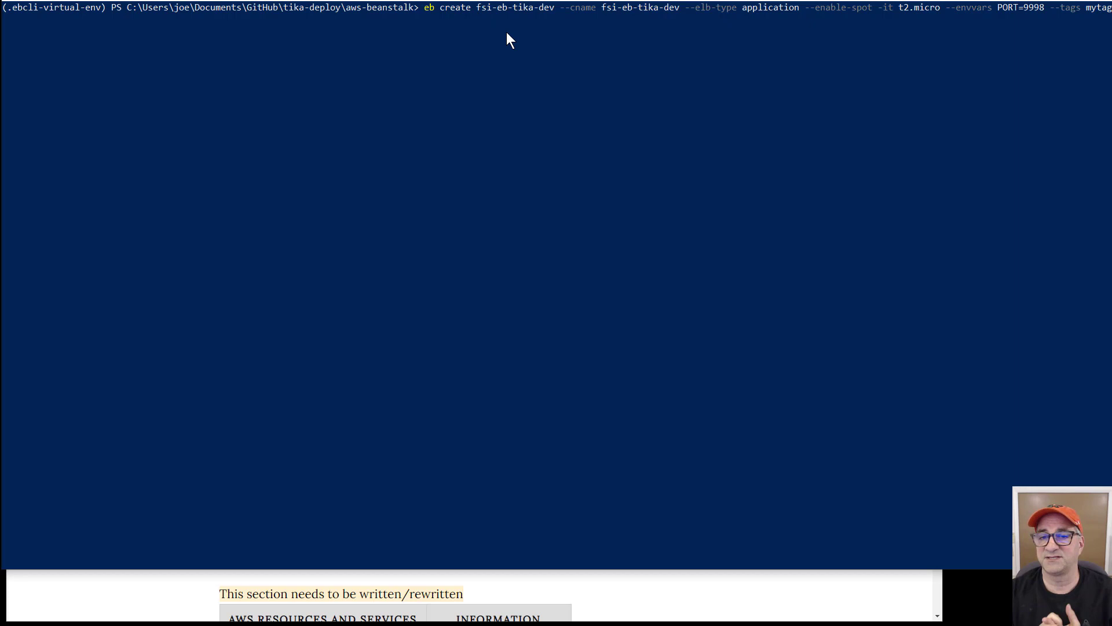
pyautogui.moveTo(195, 602)
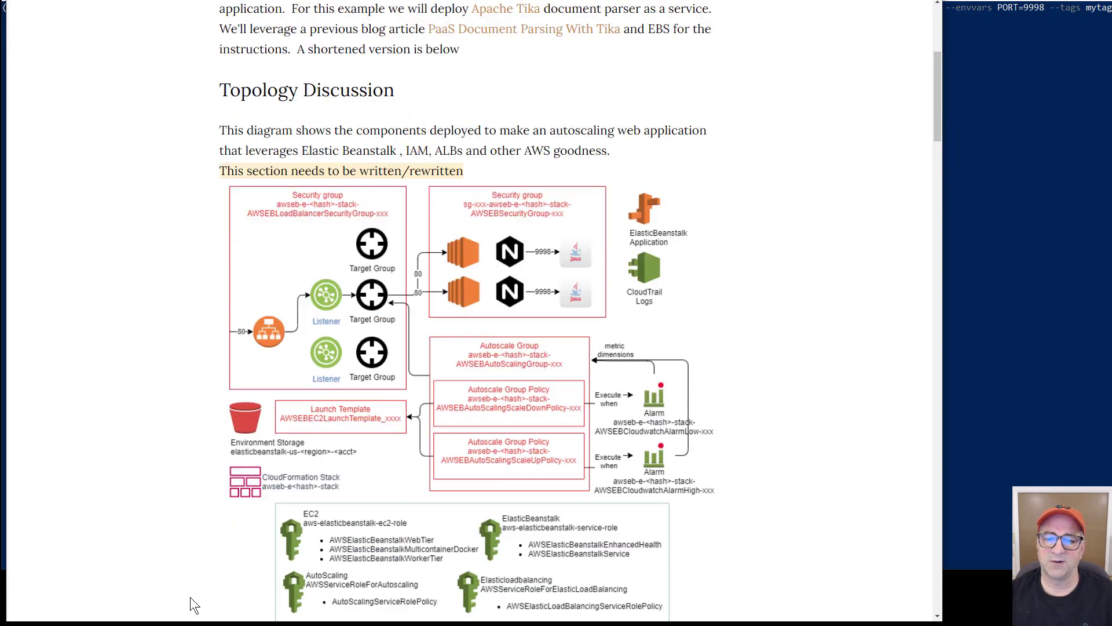
pyautogui.scroll(-3)
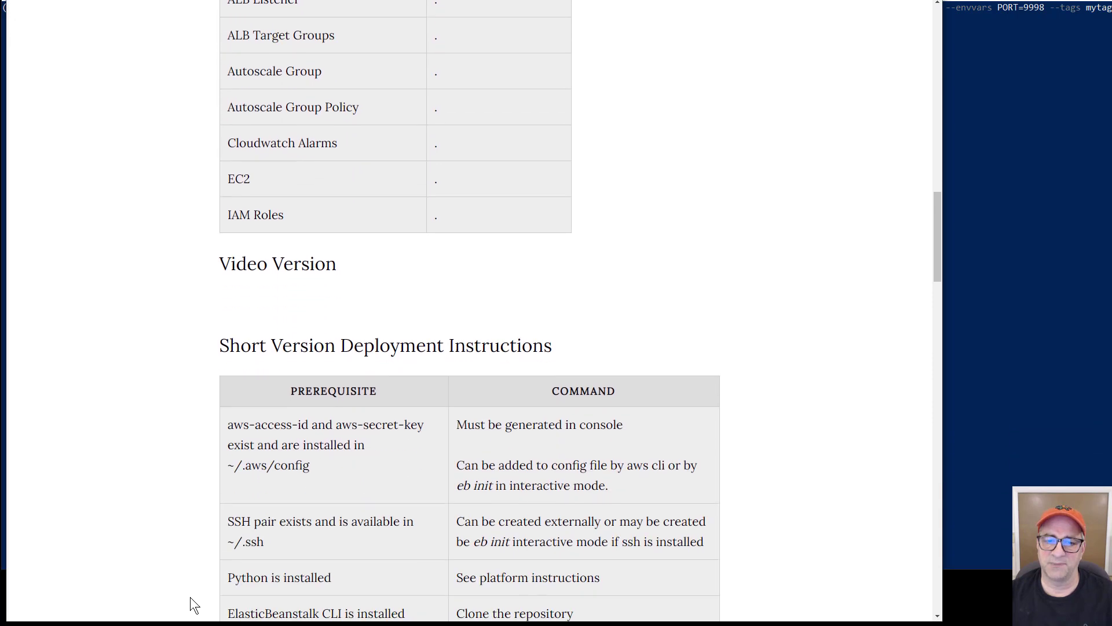
pyautogui.scroll(-3)
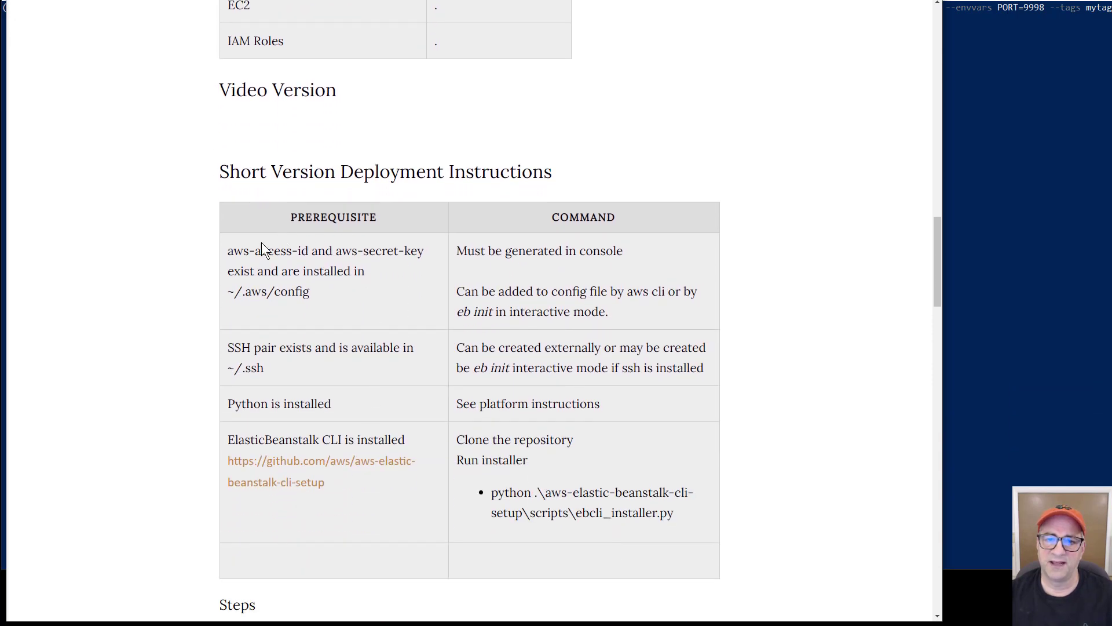
pyautogui.moveTo(374, 257)
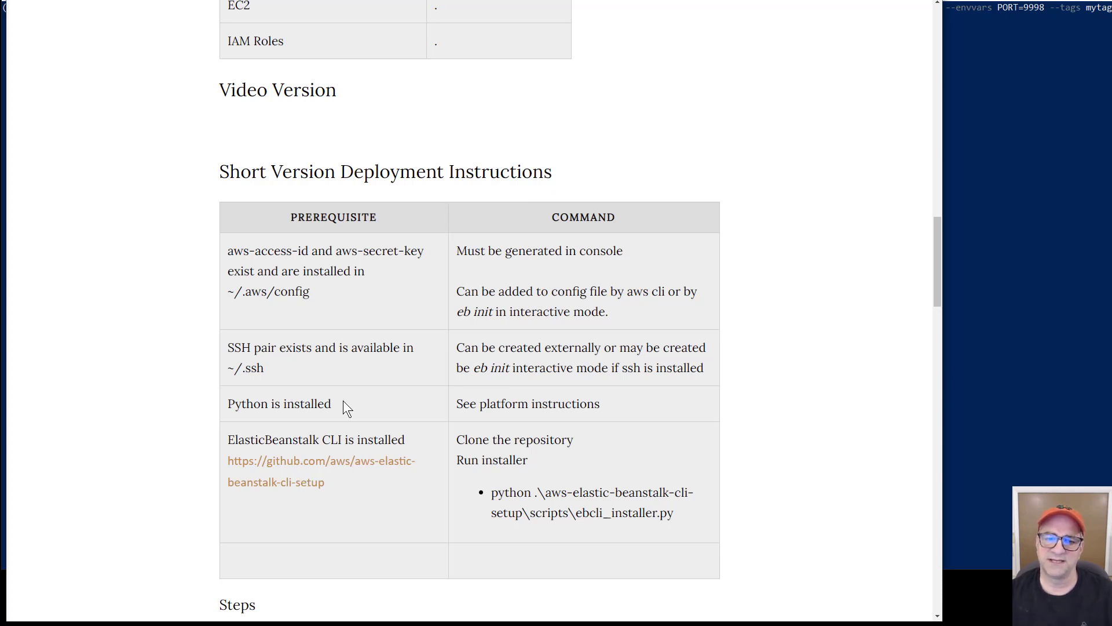
pyautogui.moveTo(1003, 254)
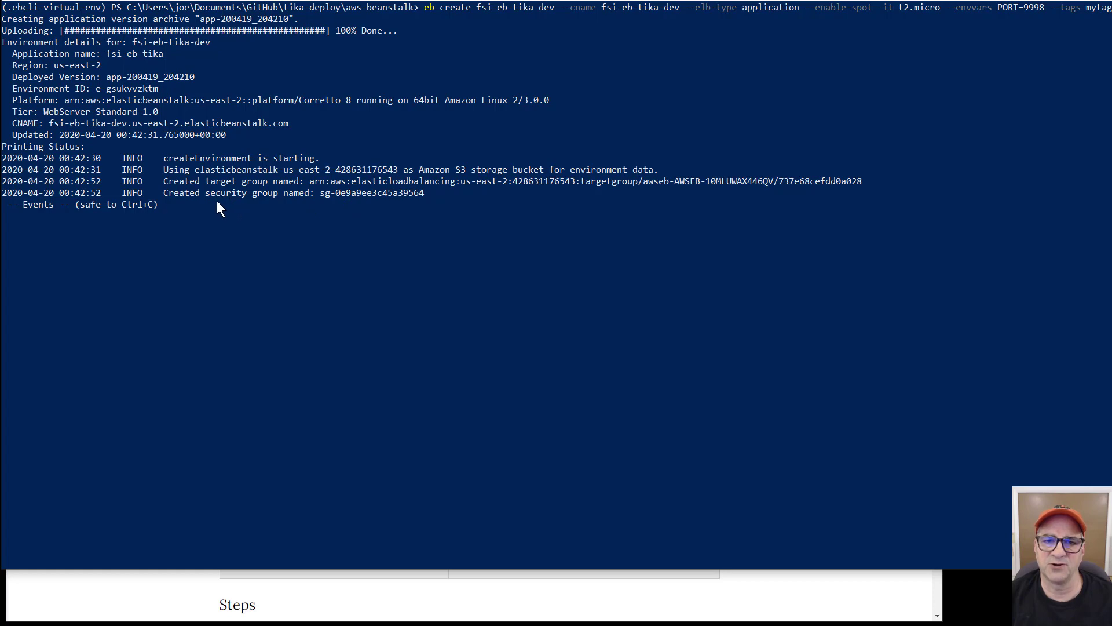
pyautogui.moveTo(223, 244)
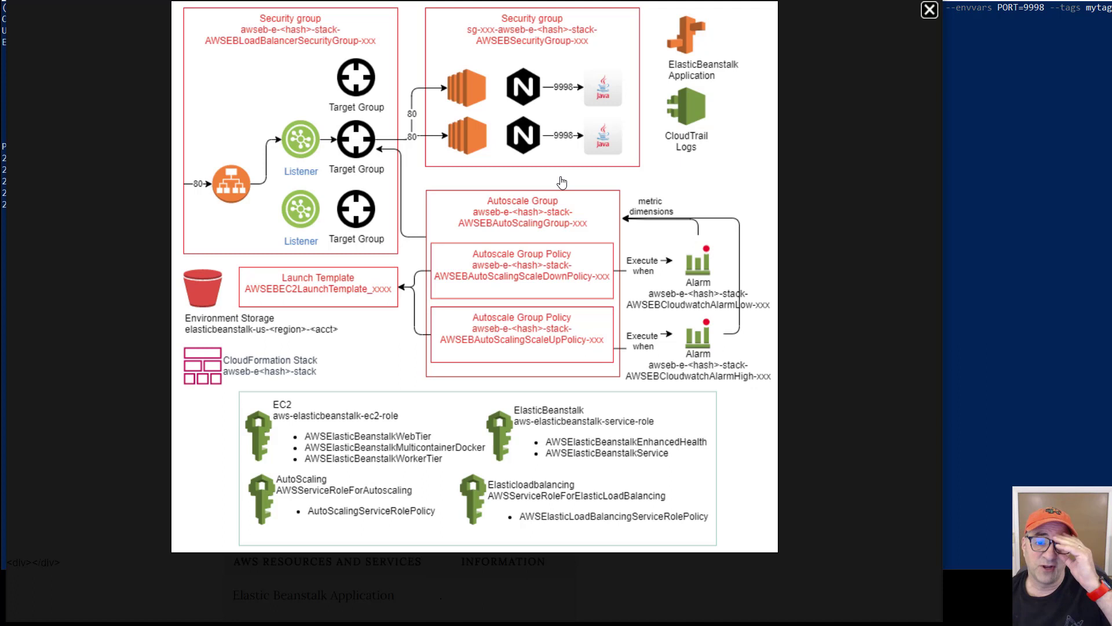
pyautogui.moveTo(250, 378)
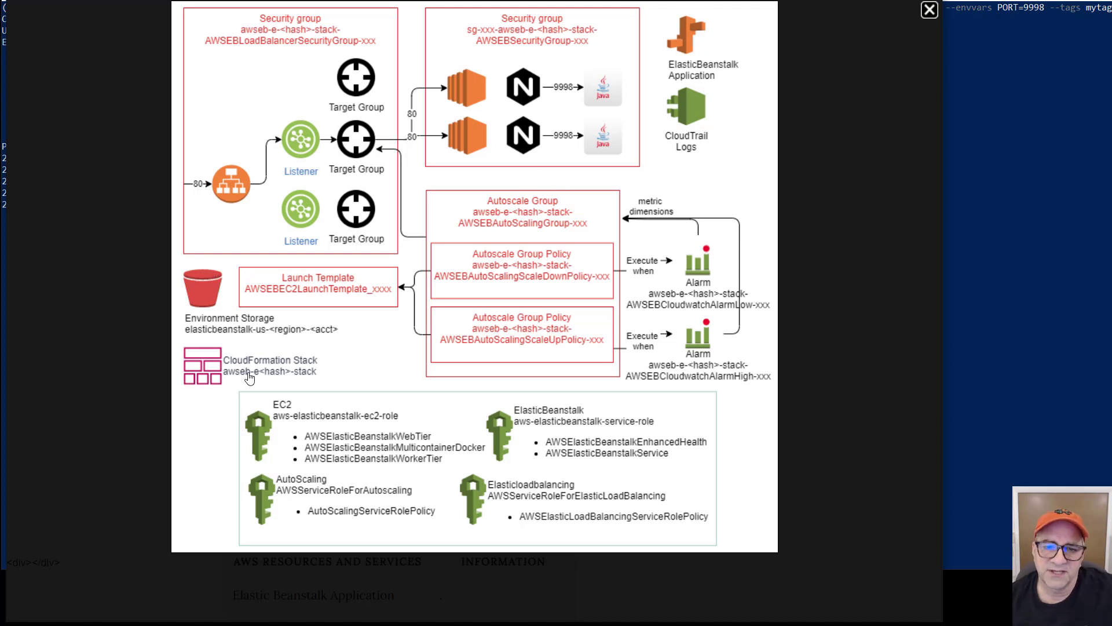
pyautogui.moveTo(242, 343)
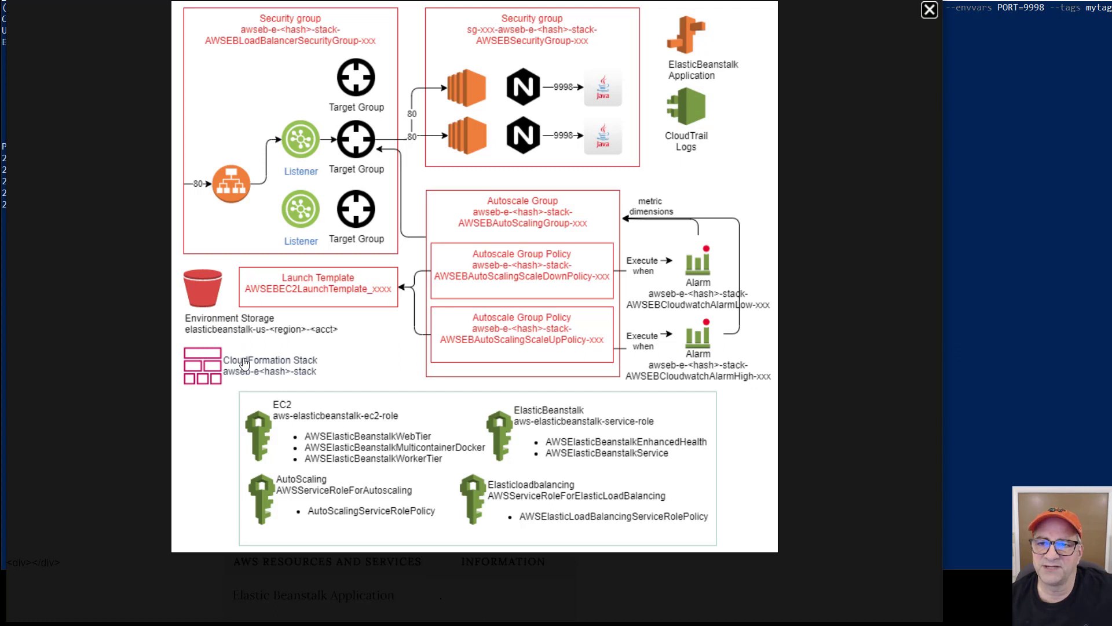
pyautogui.moveTo(339, 251)
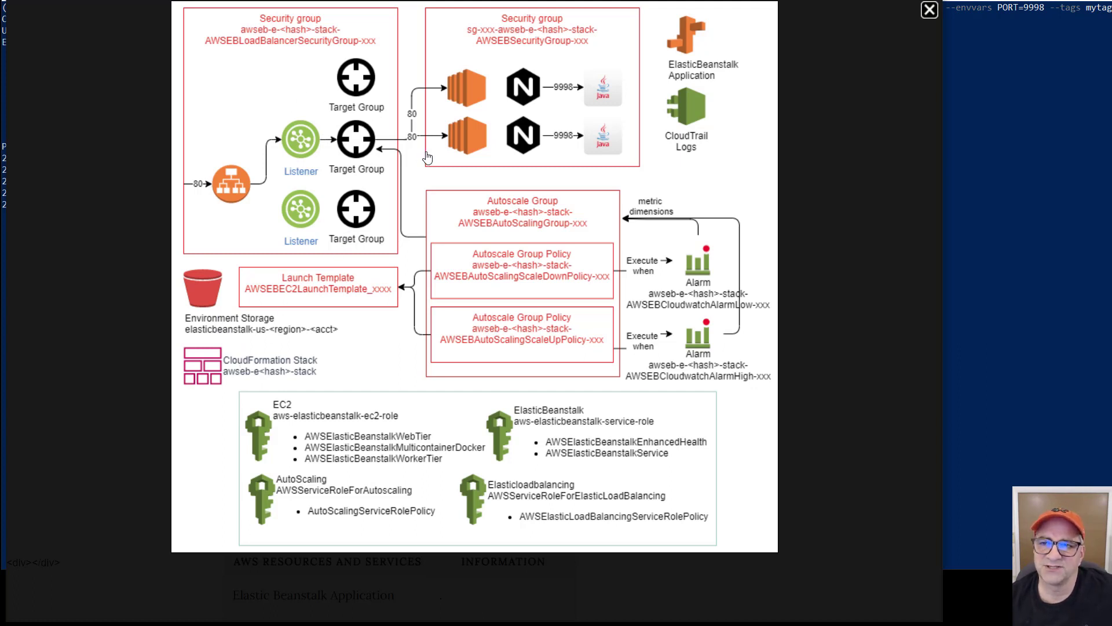
pyautogui.moveTo(457, 156)
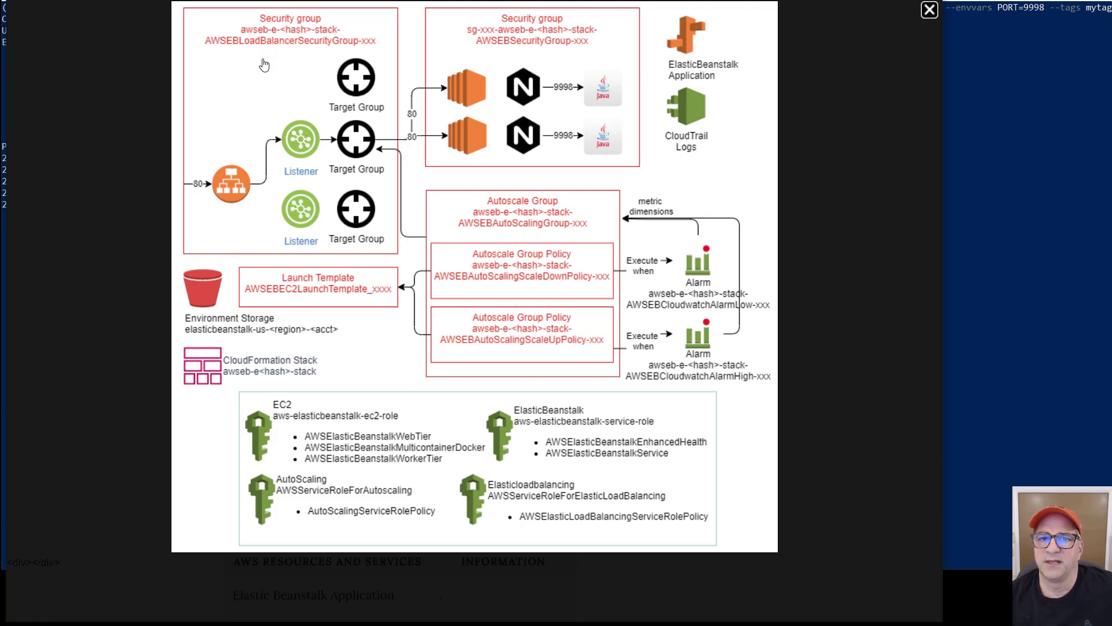
pyautogui.moveTo(319, 48)
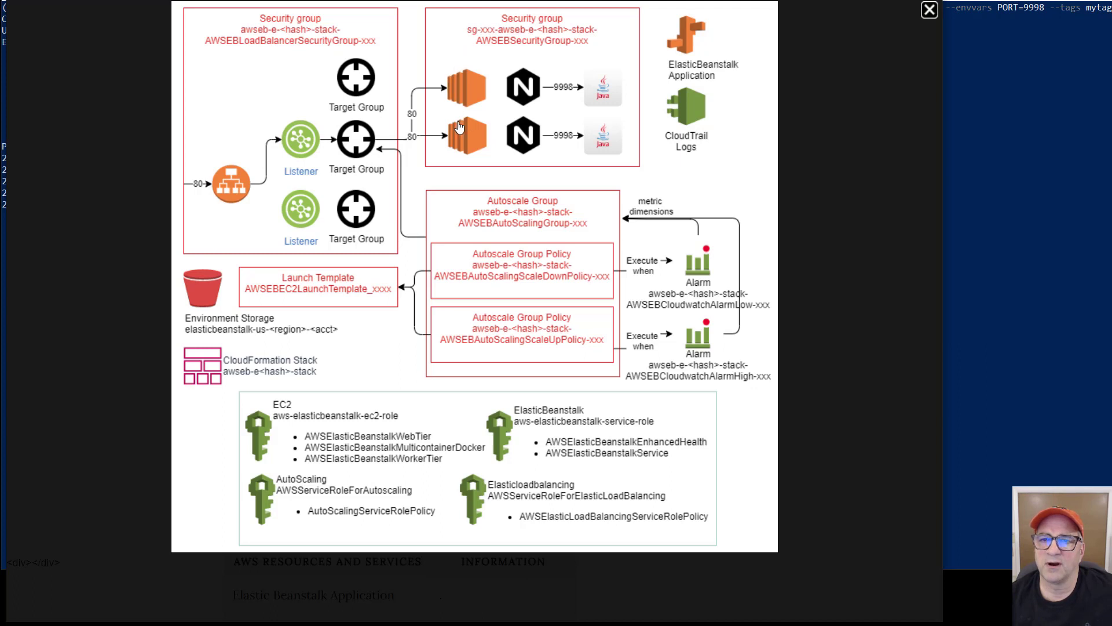
pyautogui.moveTo(471, 130)
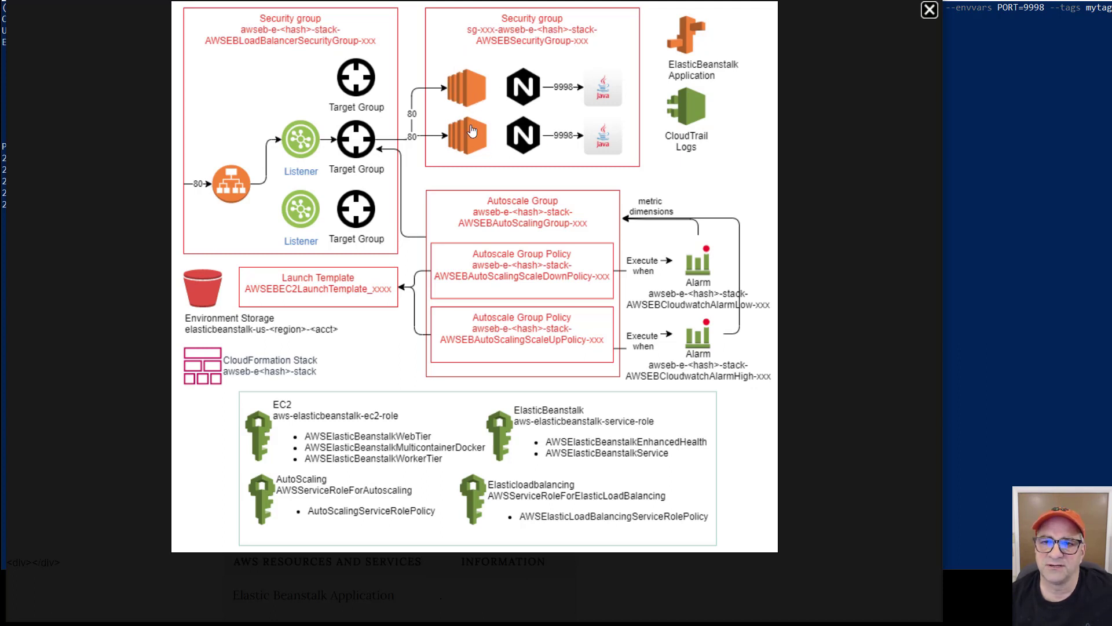
pyautogui.moveTo(471, 147)
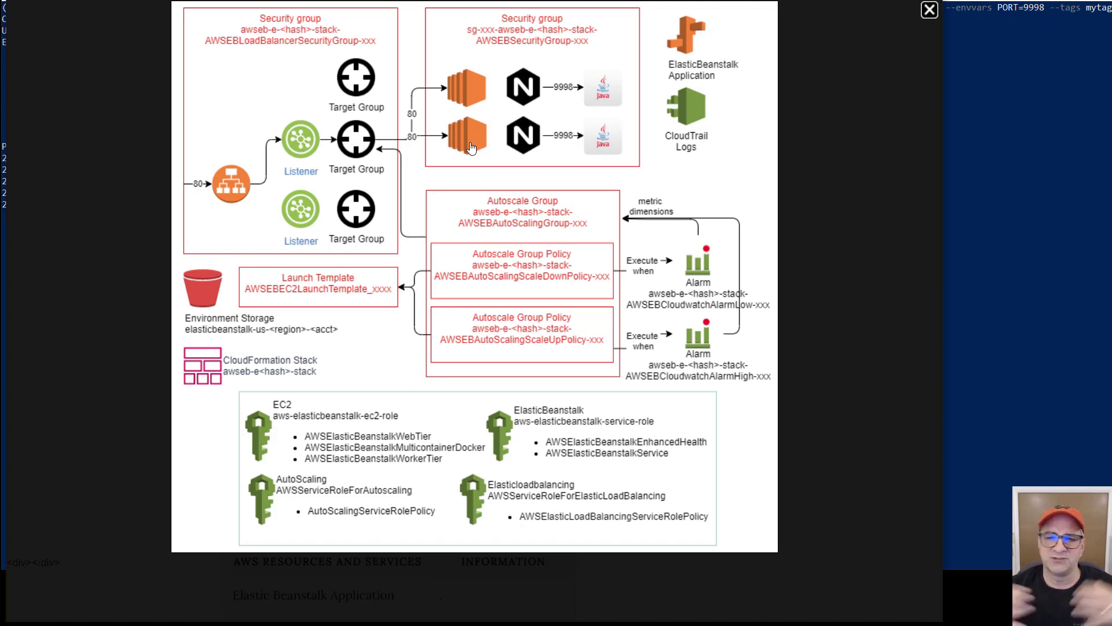
pyautogui.moveTo(244, 197)
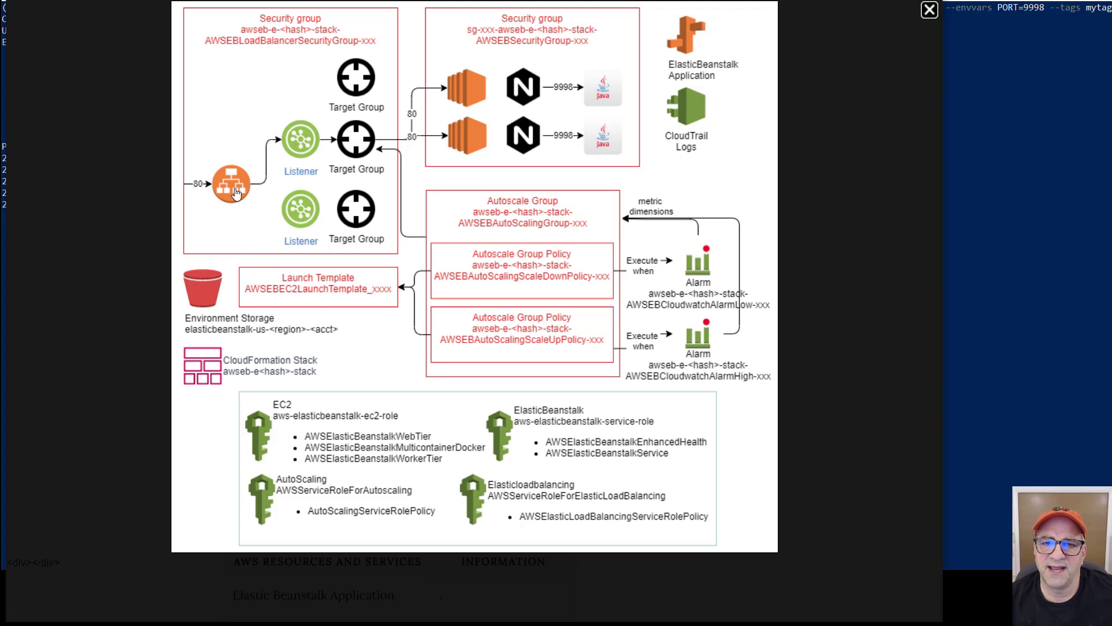
pyautogui.moveTo(299, 151)
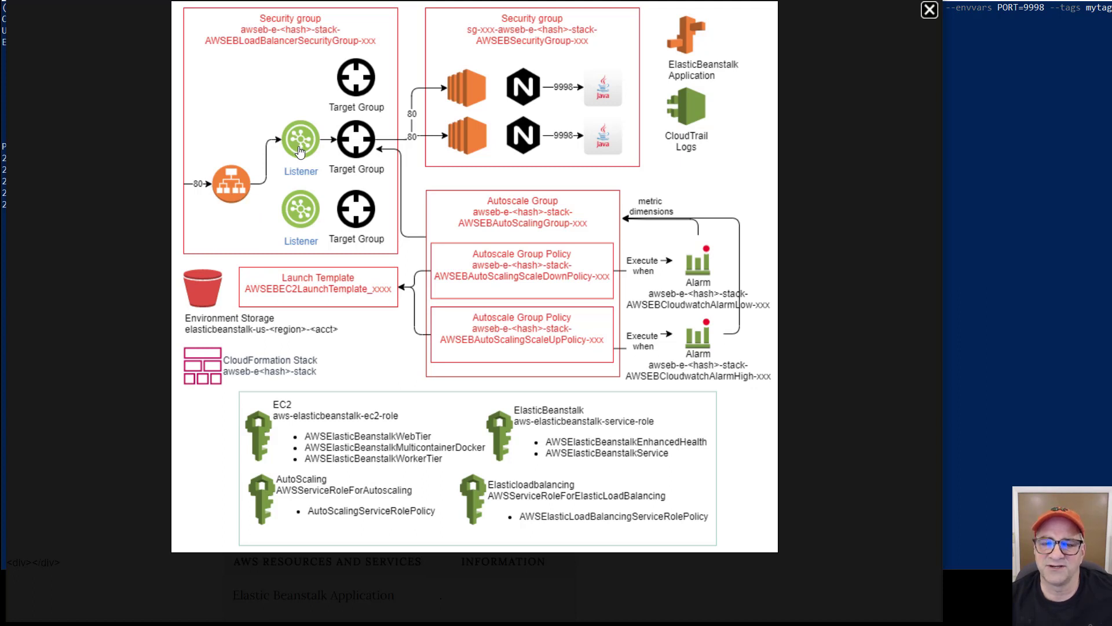
pyautogui.moveTo(355, 150)
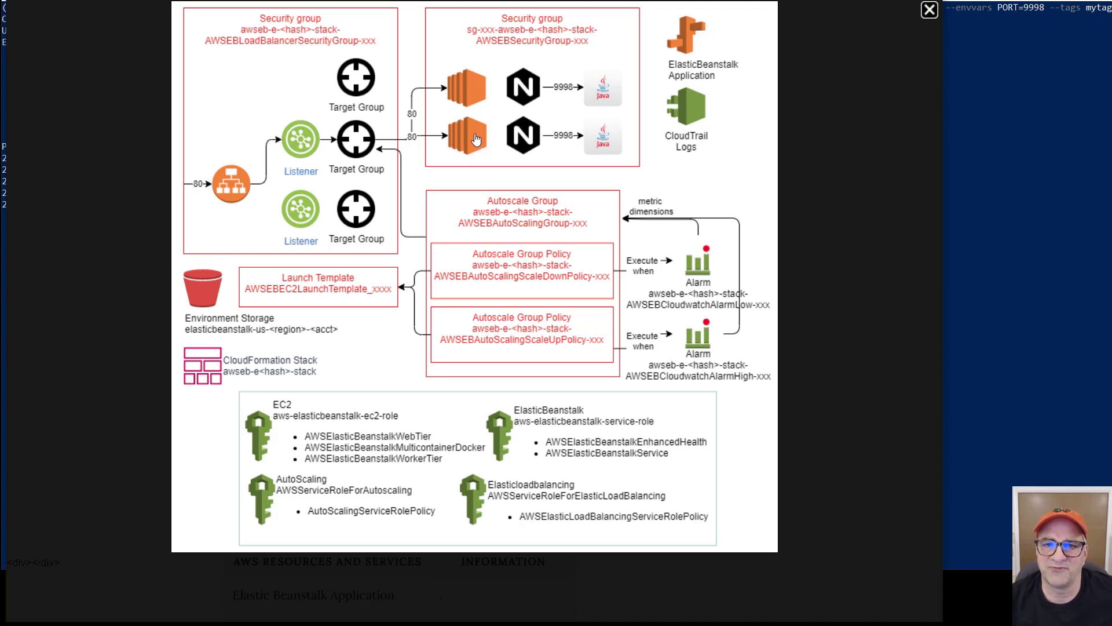
pyautogui.moveTo(473, 140)
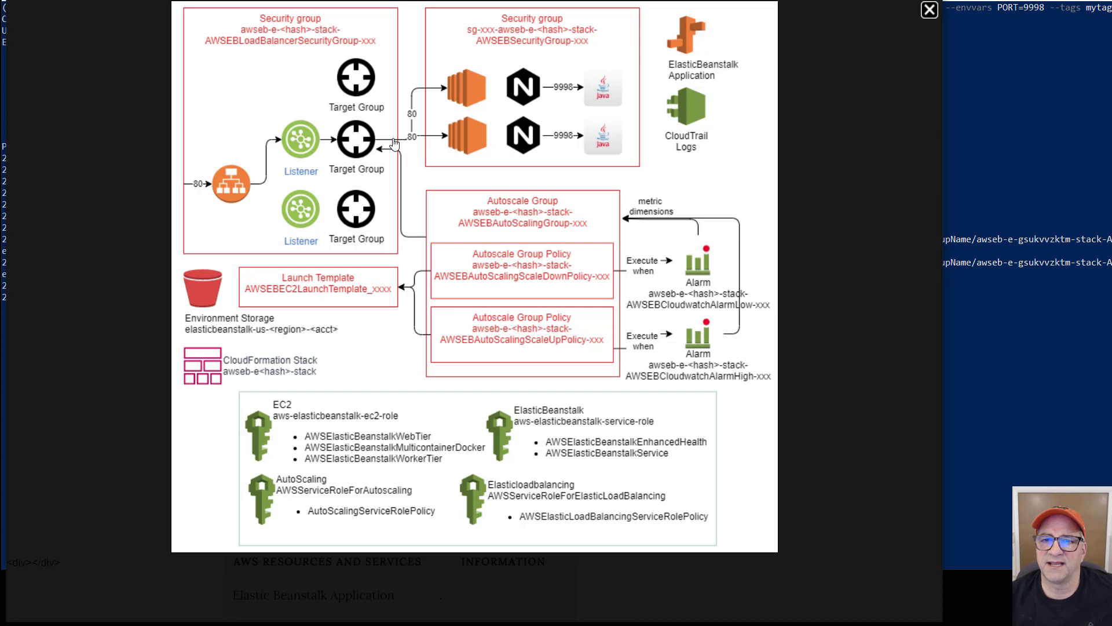
pyautogui.moveTo(481, 48)
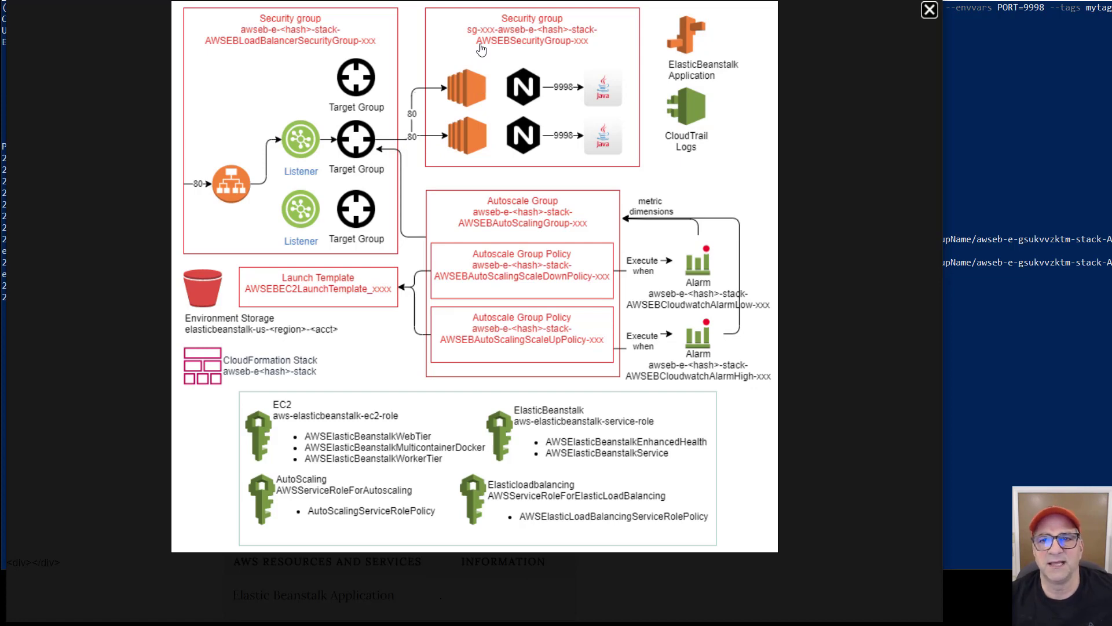
pyautogui.moveTo(599, 126)
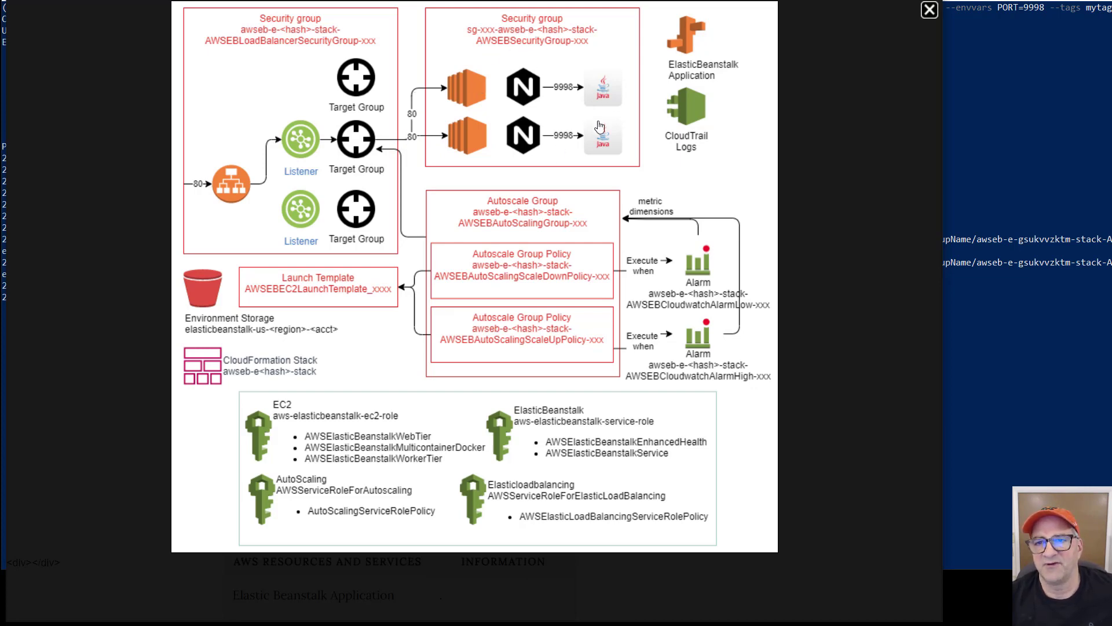
pyautogui.moveTo(595, 134)
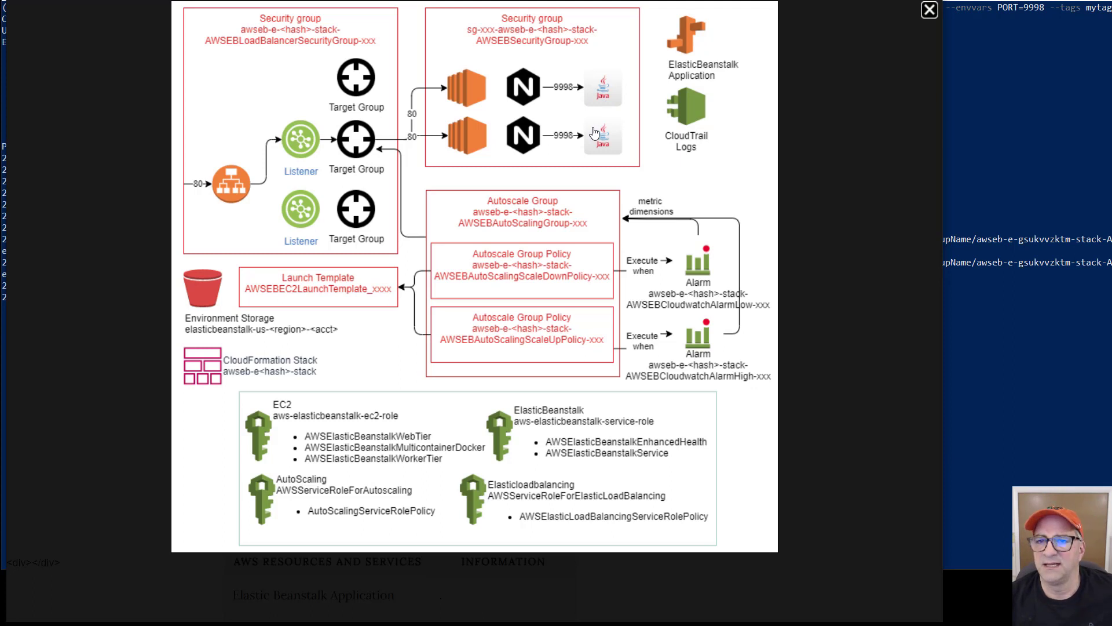
pyautogui.moveTo(564, 97)
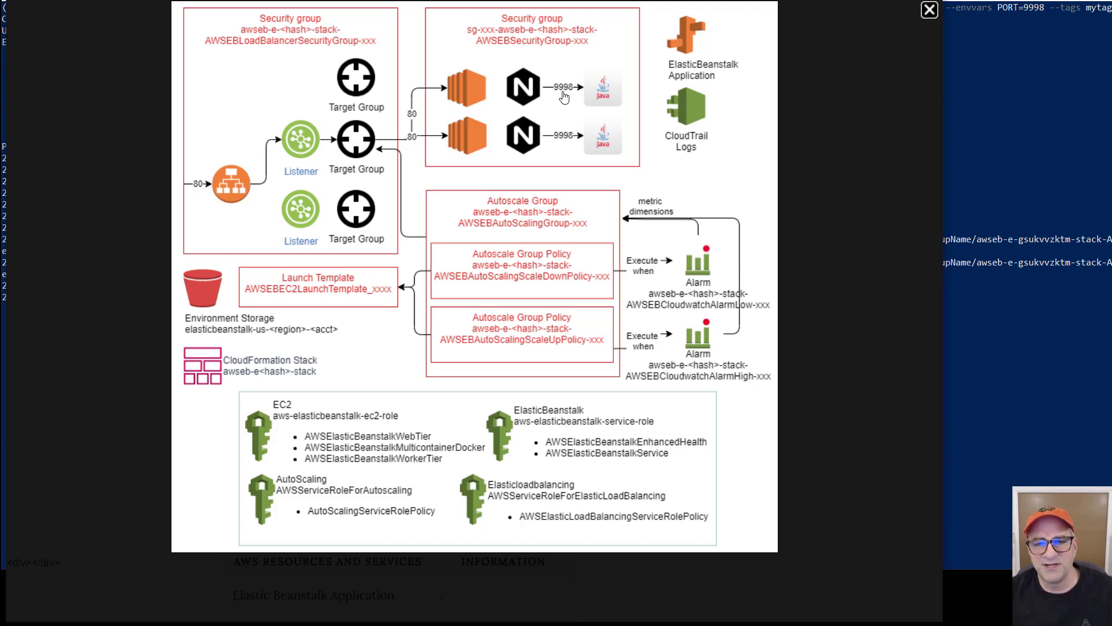
pyautogui.moveTo(411, 138)
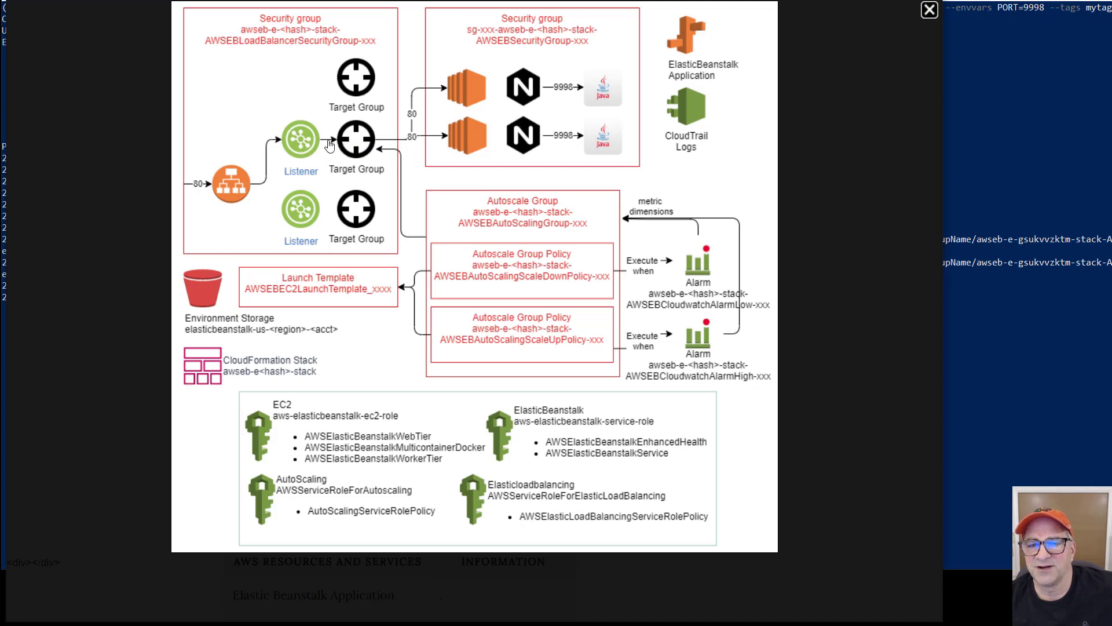
pyautogui.moveTo(417, 147)
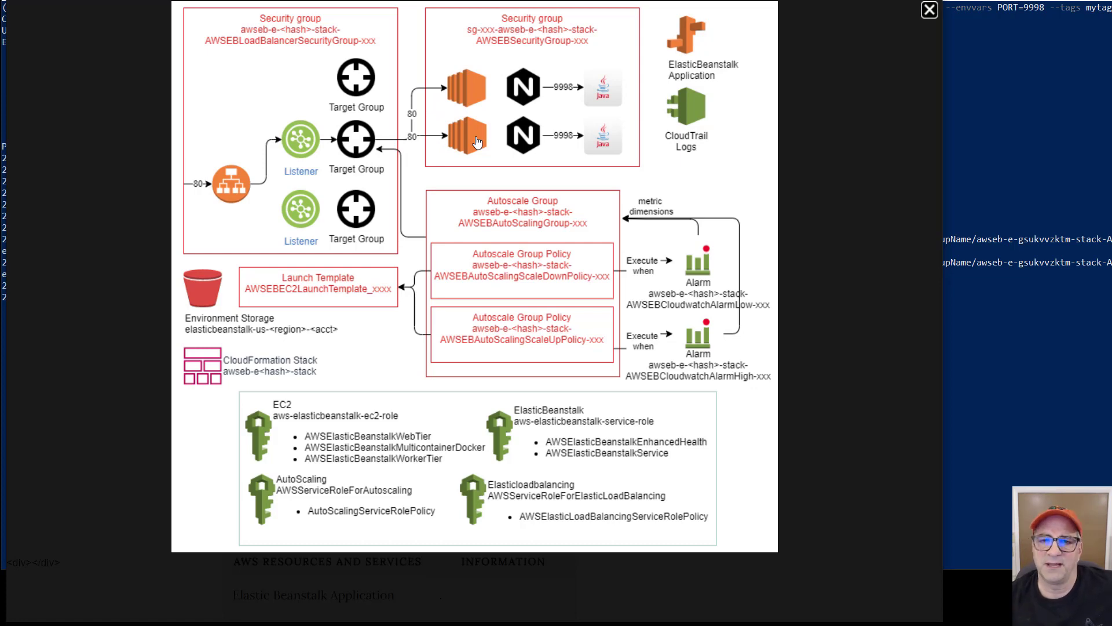
pyautogui.moveTo(403, 149)
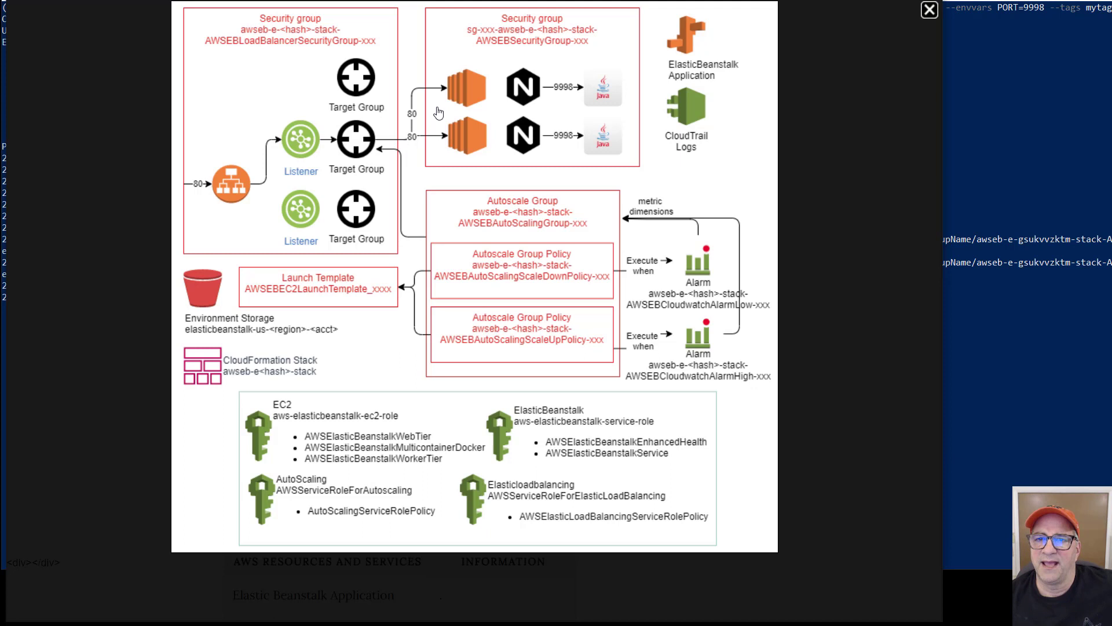
pyautogui.moveTo(467, 91)
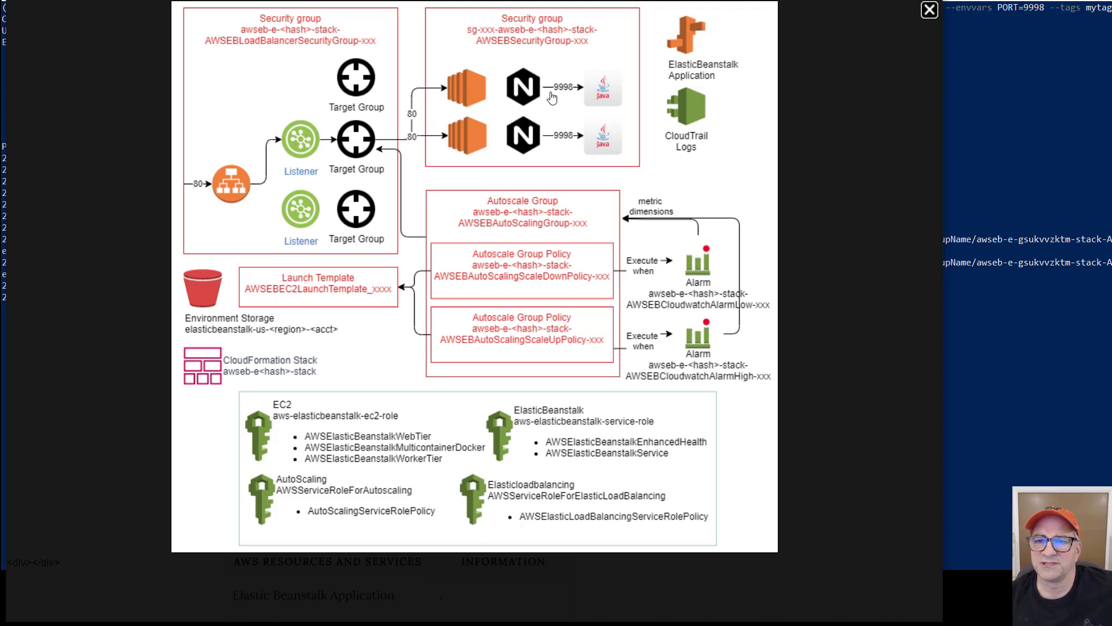
pyautogui.moveTo(577, 91)
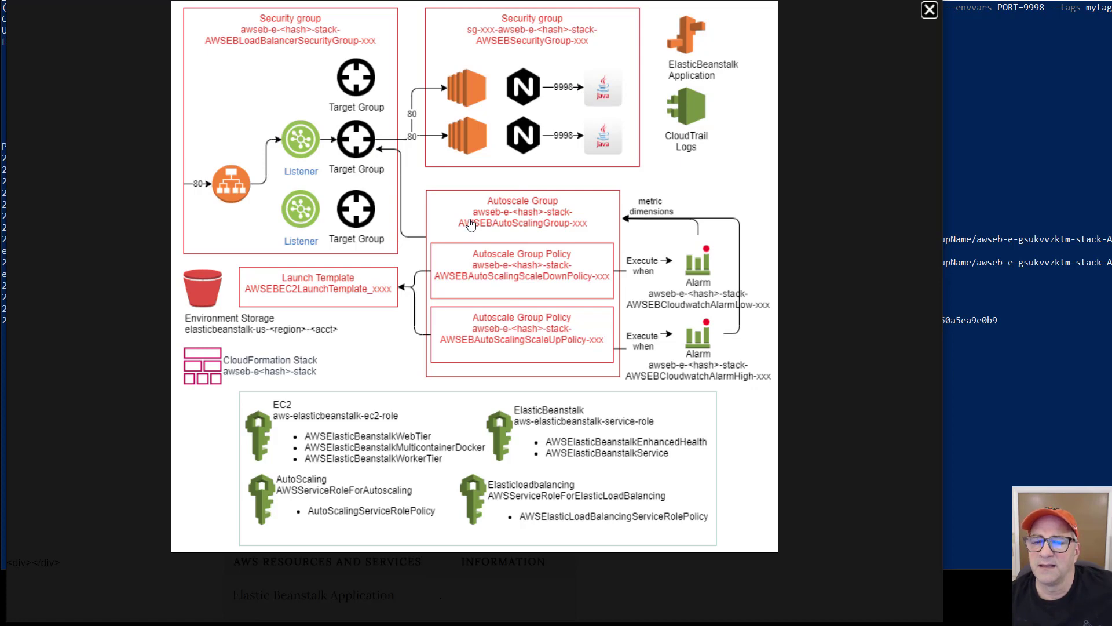
pyautogui.moveTo(467, 293)
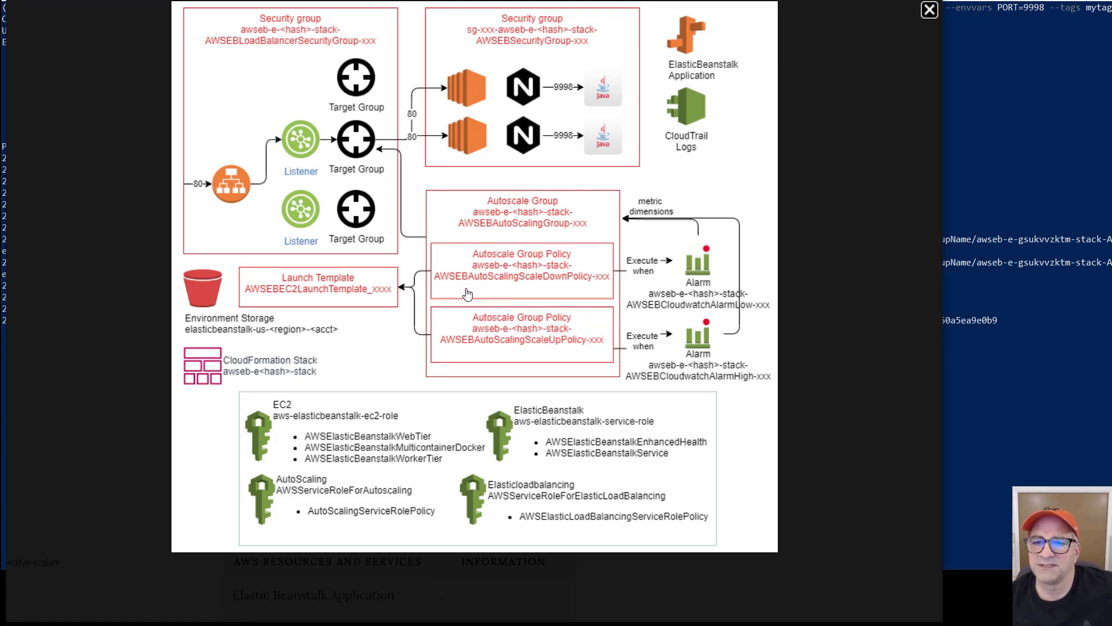
pyautogui.moveTo(695, 267)
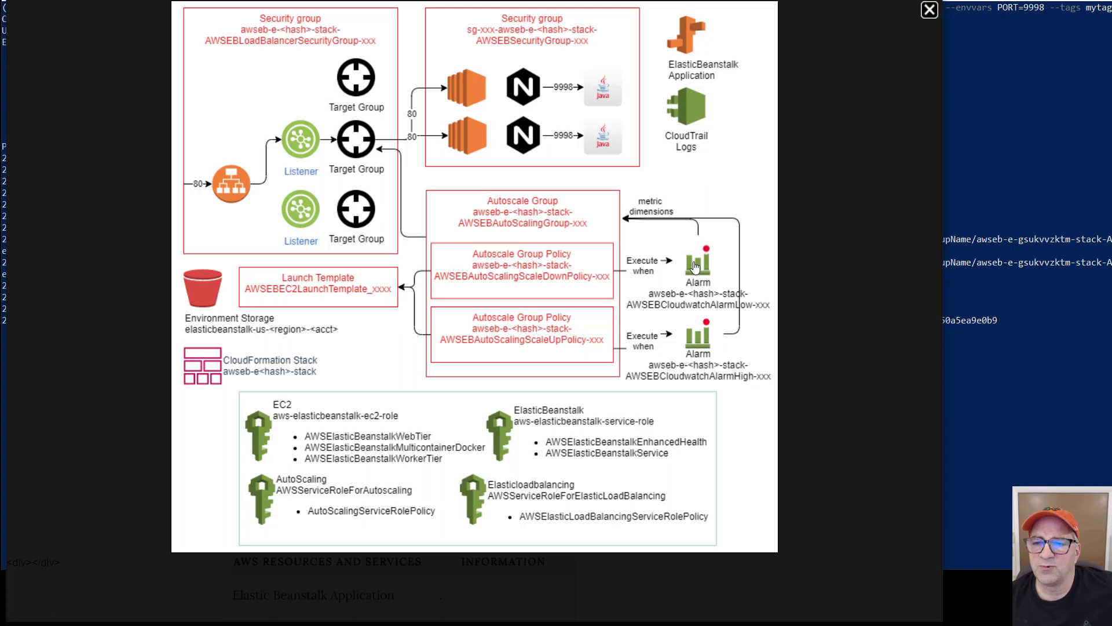
pyautogui.moveTo(689, 352)
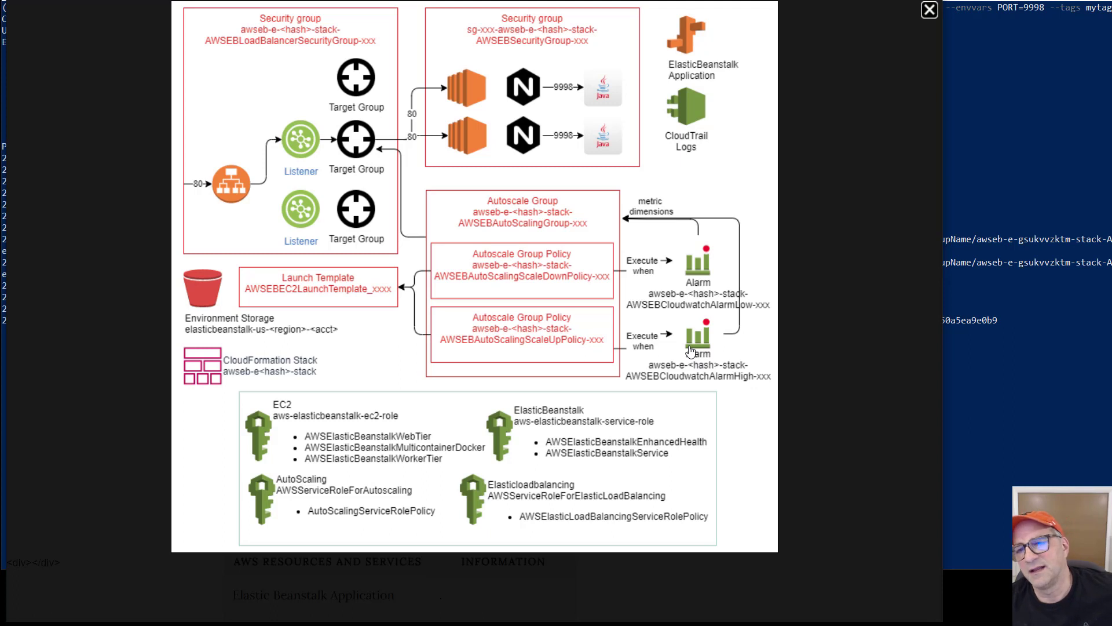
pyautogui.moveTo(612, 131)
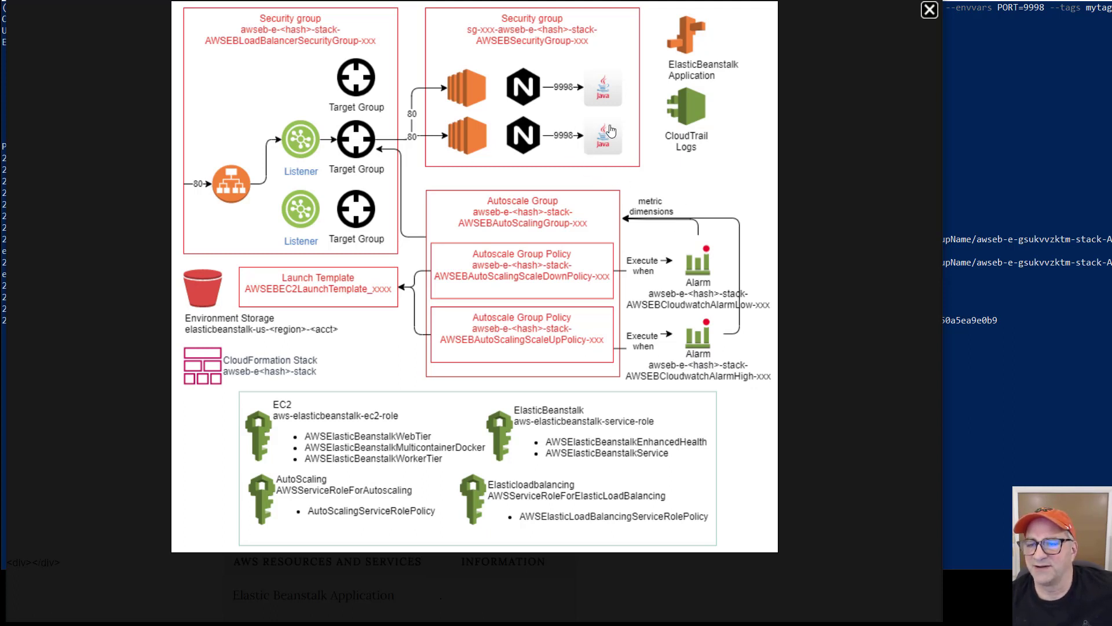
pyautogui.moveTo(692, 185)
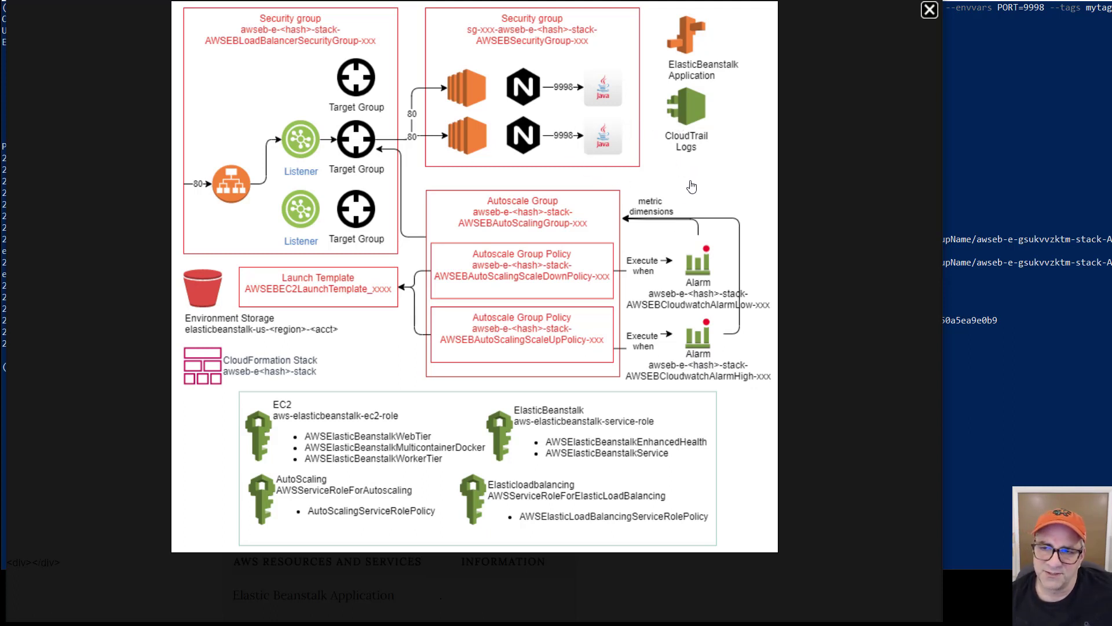
pyautogui.moveTo(701, 342)
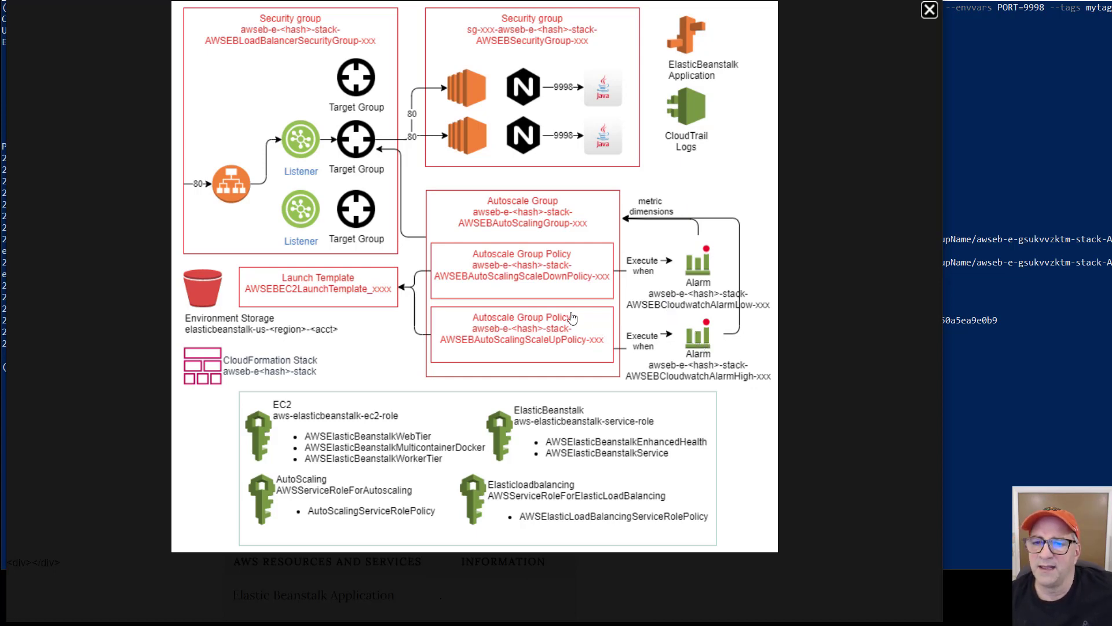
pyautogui.moveTo(480, 277)
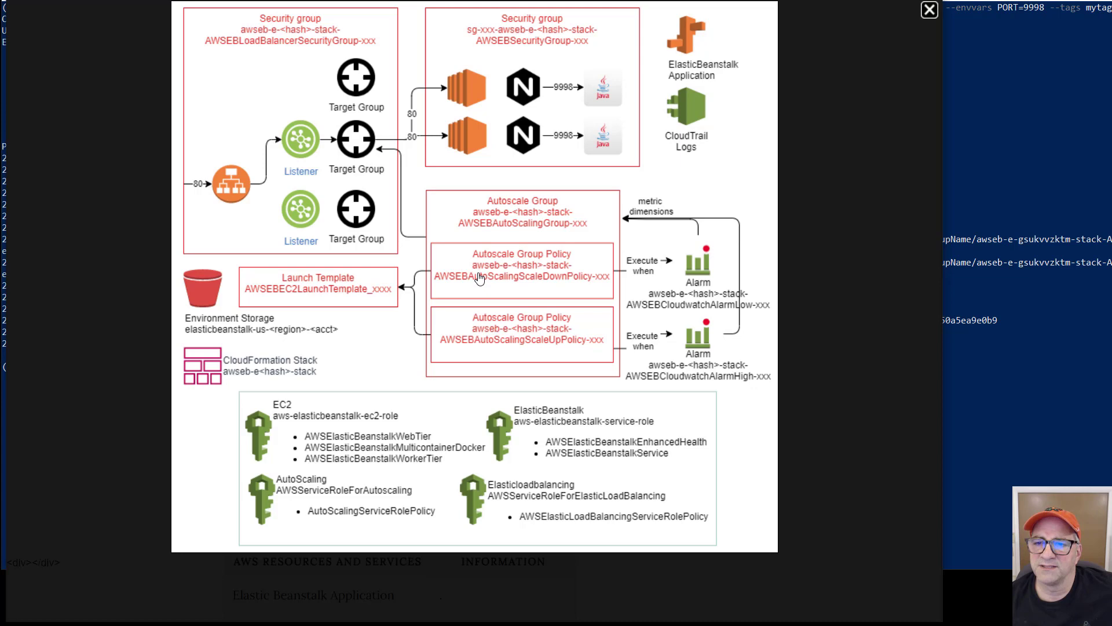
pyautogui.moveTo(547, 290)
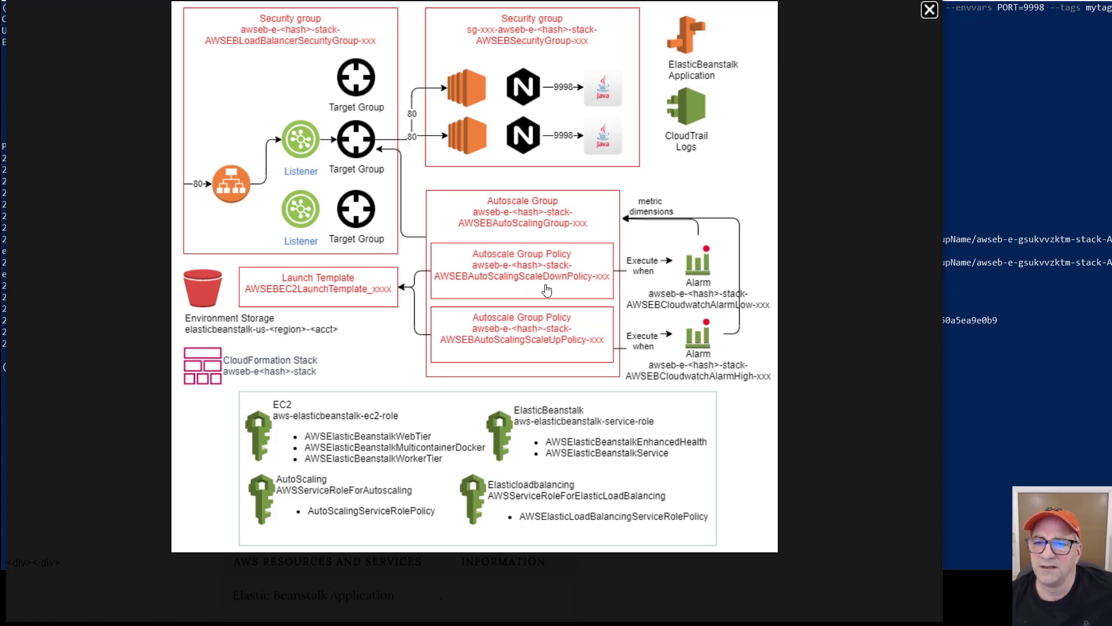
pyautogui.moveTo(690, 266)
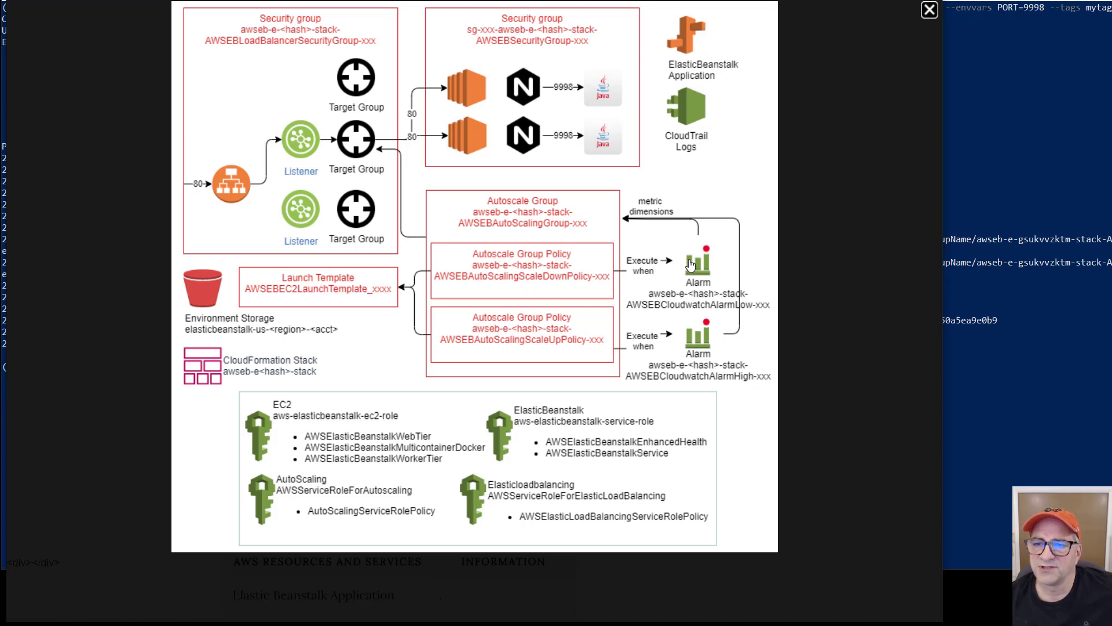
pyautogui.moveTo(588, 227)
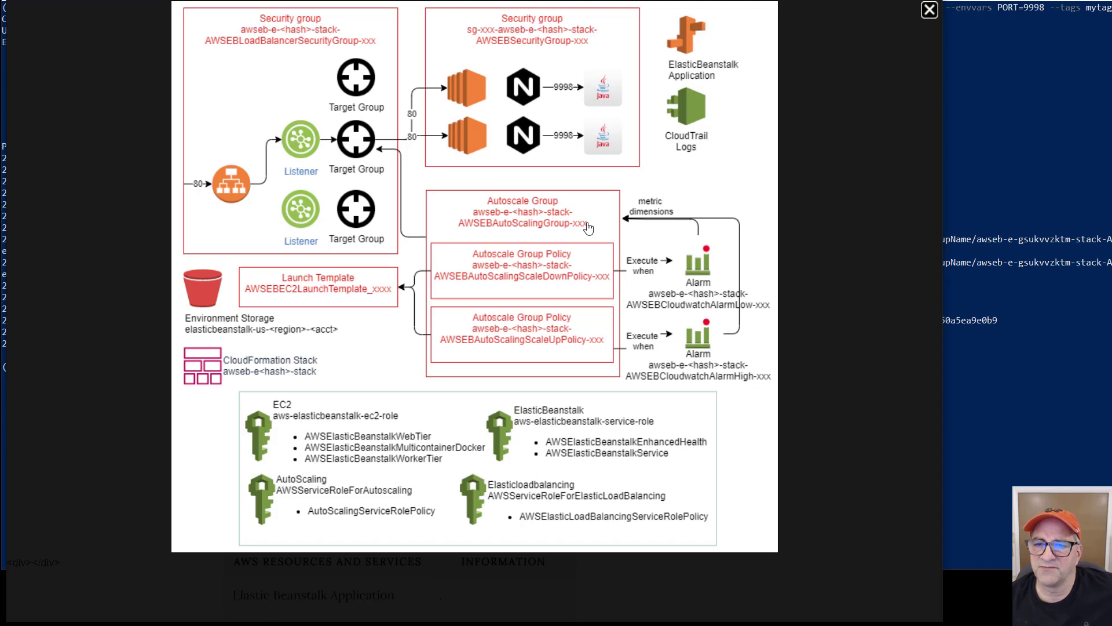
pyautogui.moveTo(545, 259)
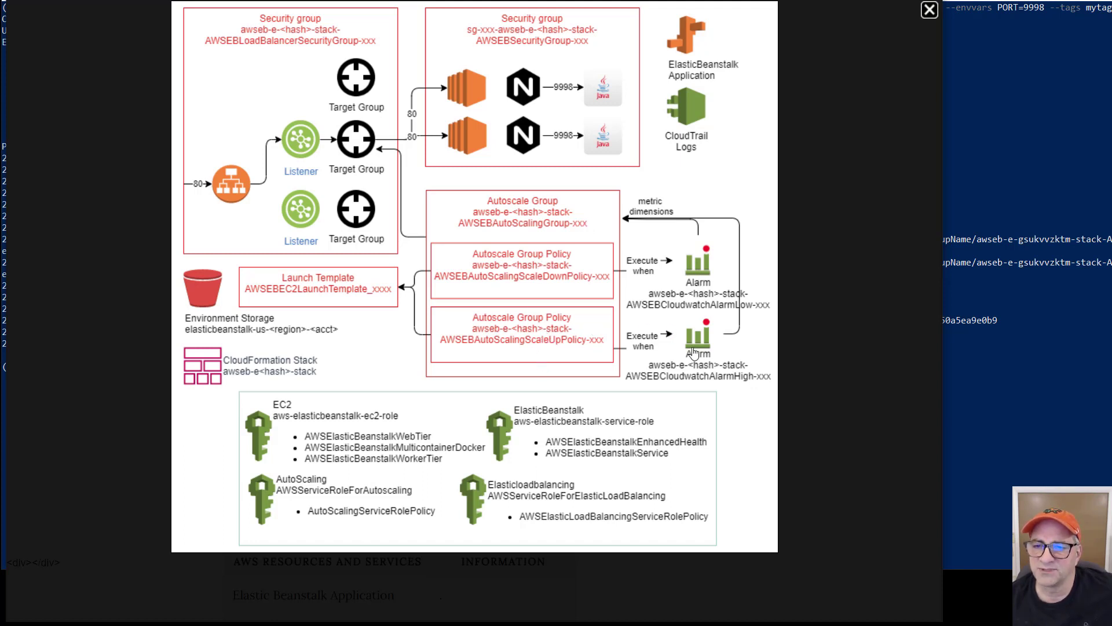
pyautogui.moveTo(690, 277)
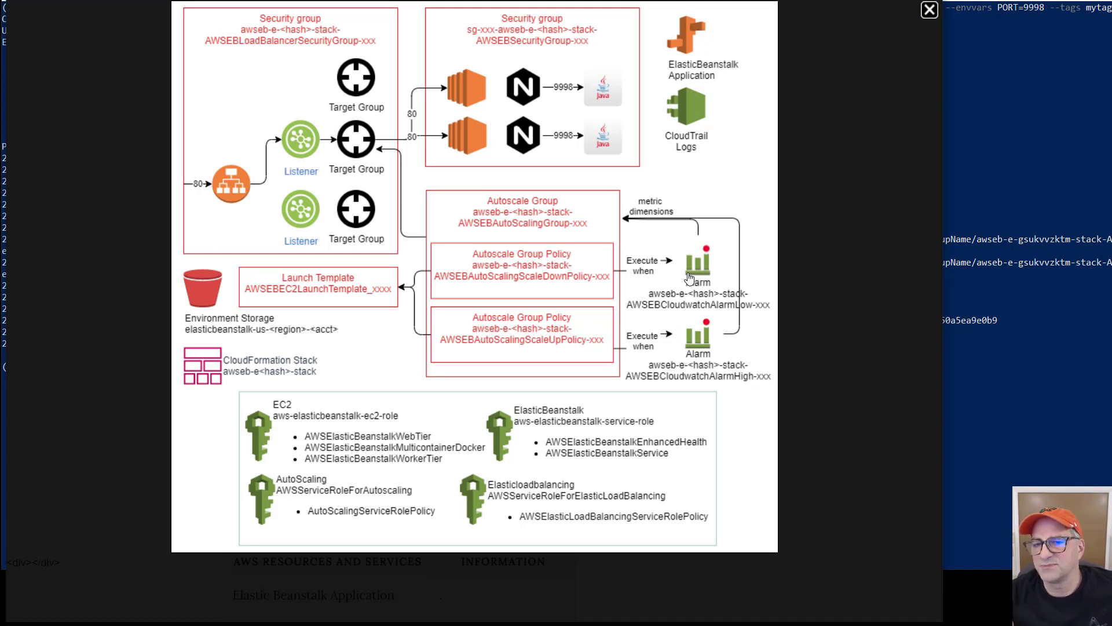
pyautogui.moveTo(514, 276)
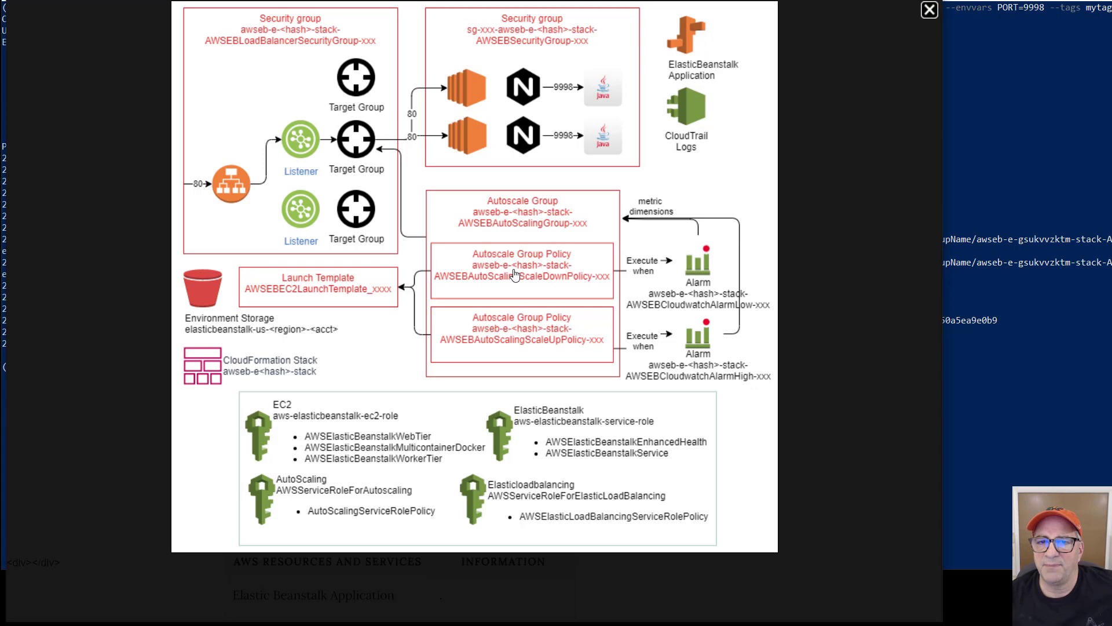
pyautogui.moveTo(454, 162)
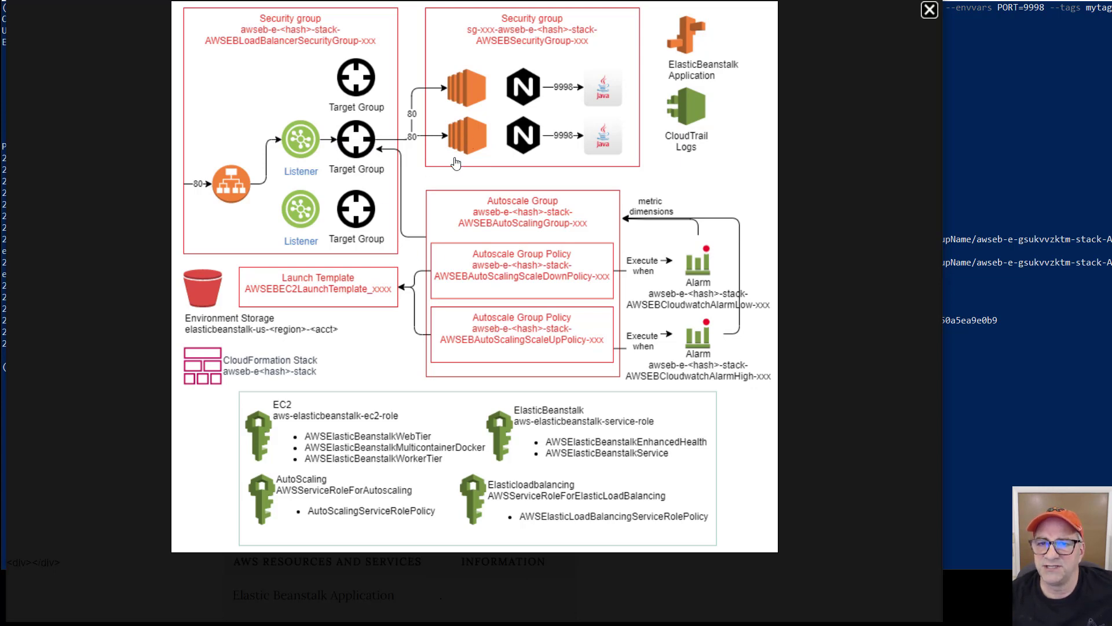
pyautogui.moveTo(681, 150)
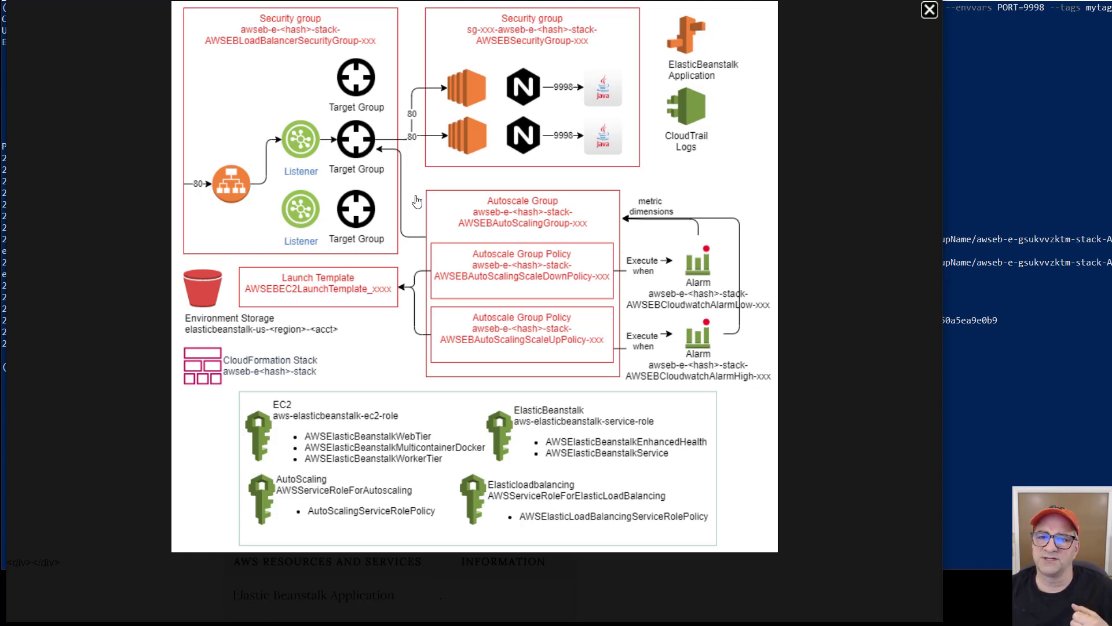
pyautogui.moveTo(372, 146)
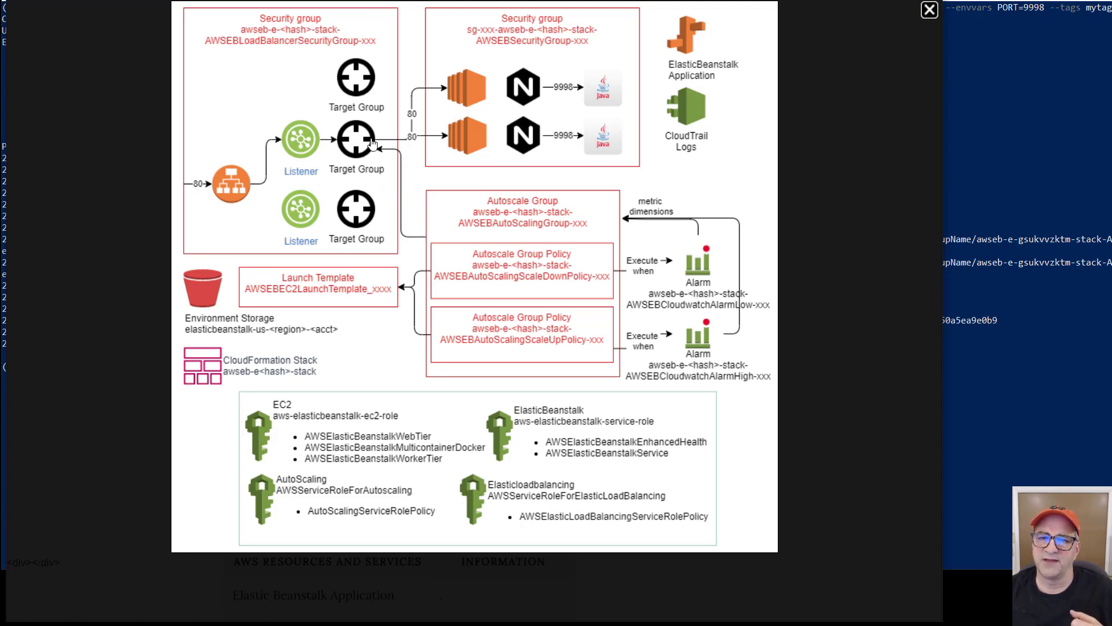
pyautogui.moveTo(404, 191)
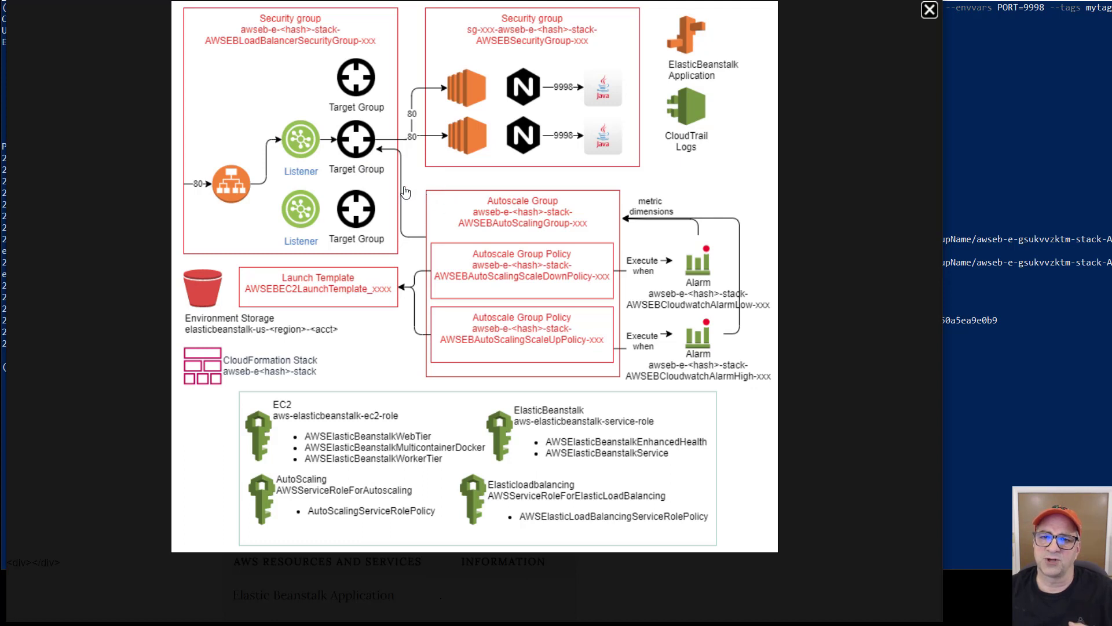
pyautogui.moveTo(368, 156)
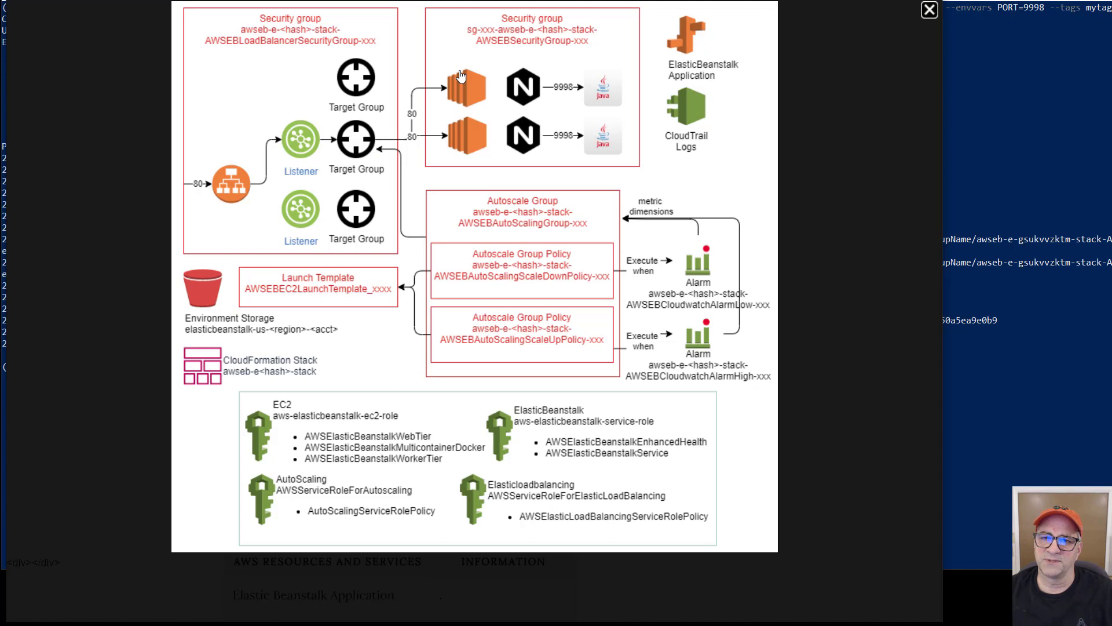
pyautogui.moveTo(358, 157)
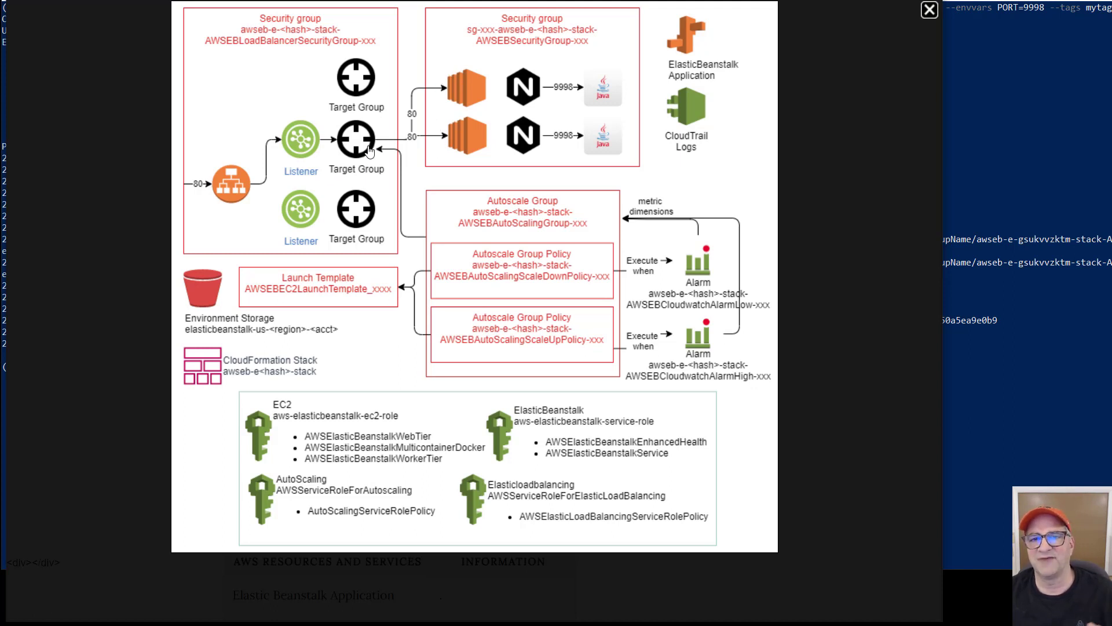
pyautogui.moveTo(361, 146)
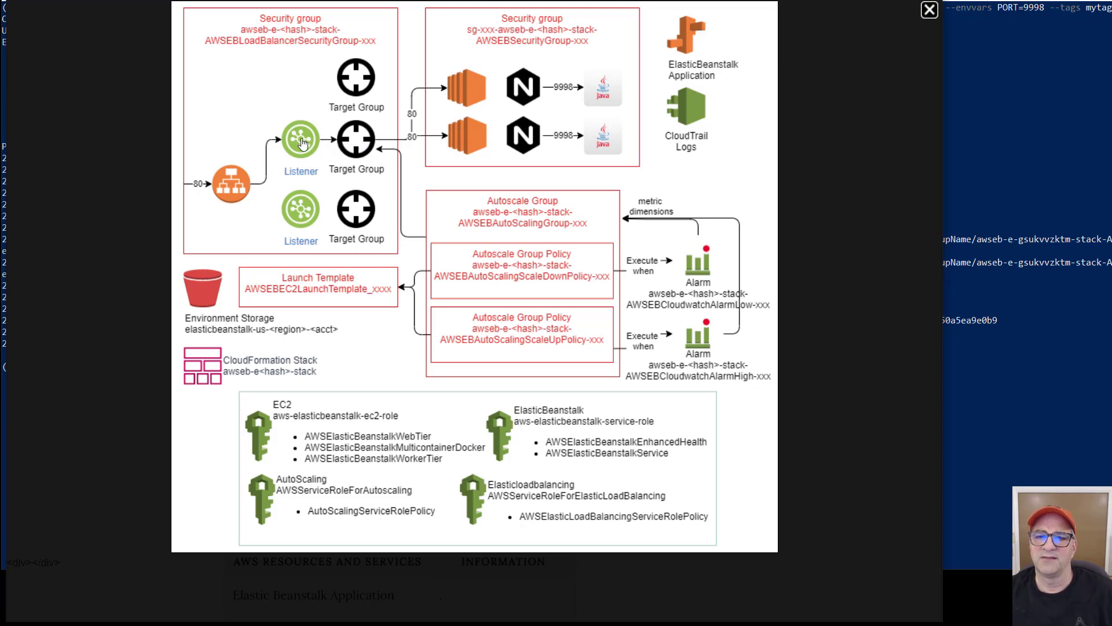
pyautogui.moveTo(453, 143)
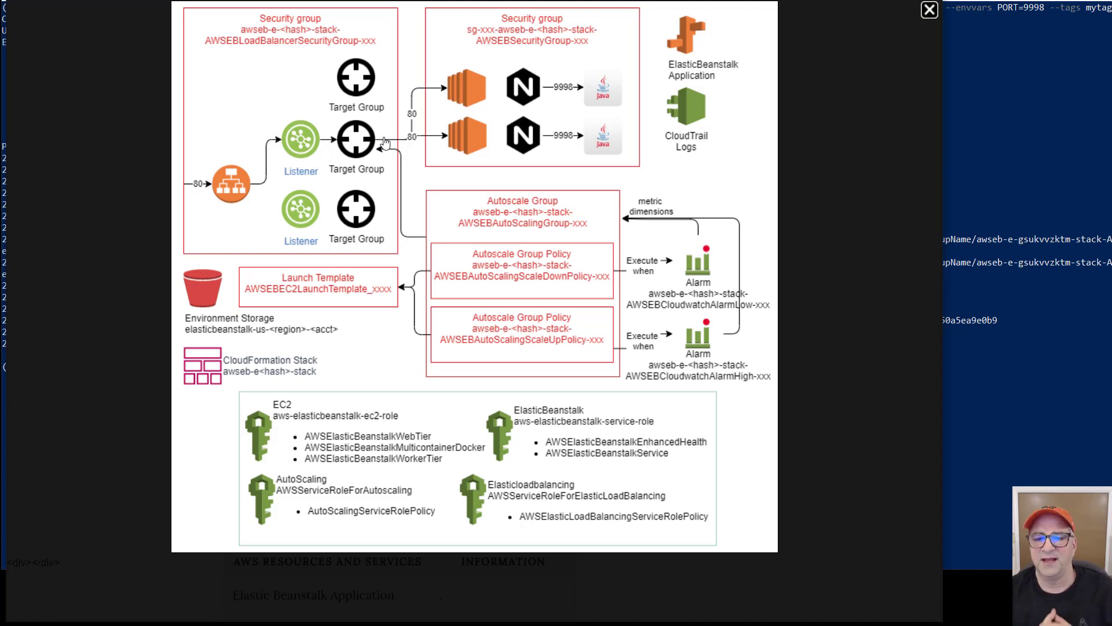
pyautogui.moveTo(333, 201)
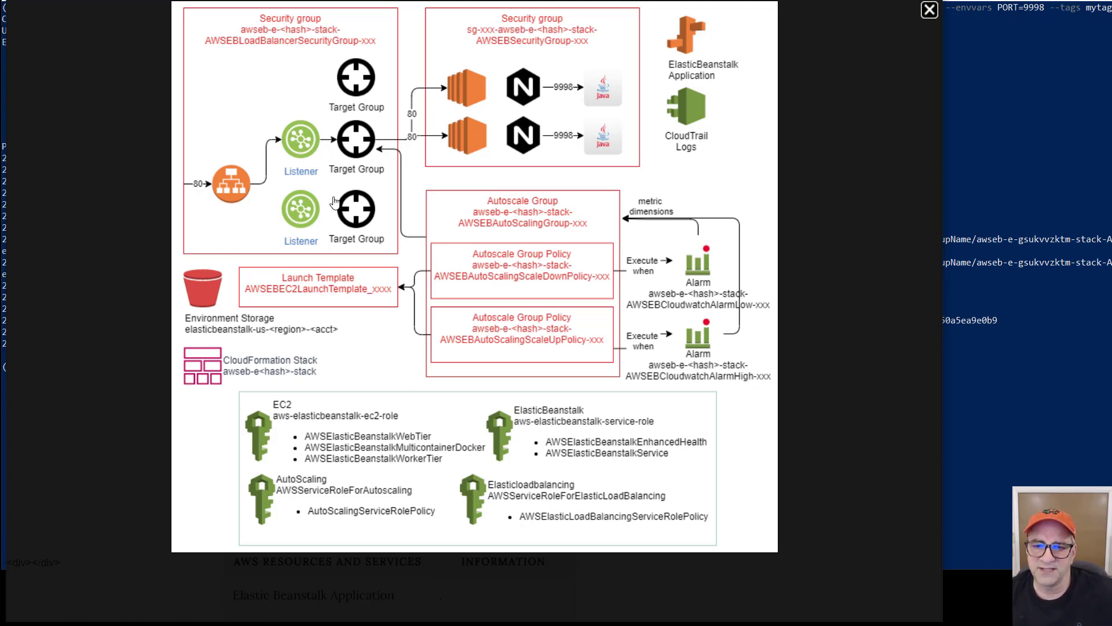
pyautogui.moveTo(345, 437)
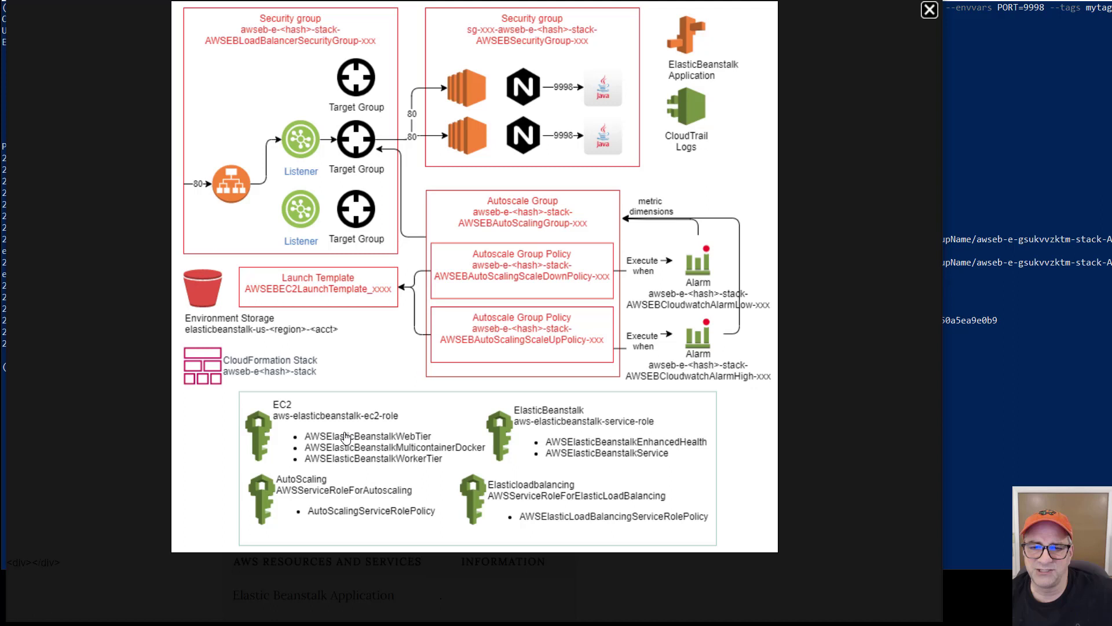
pyautogui.moveTo(447, 134)
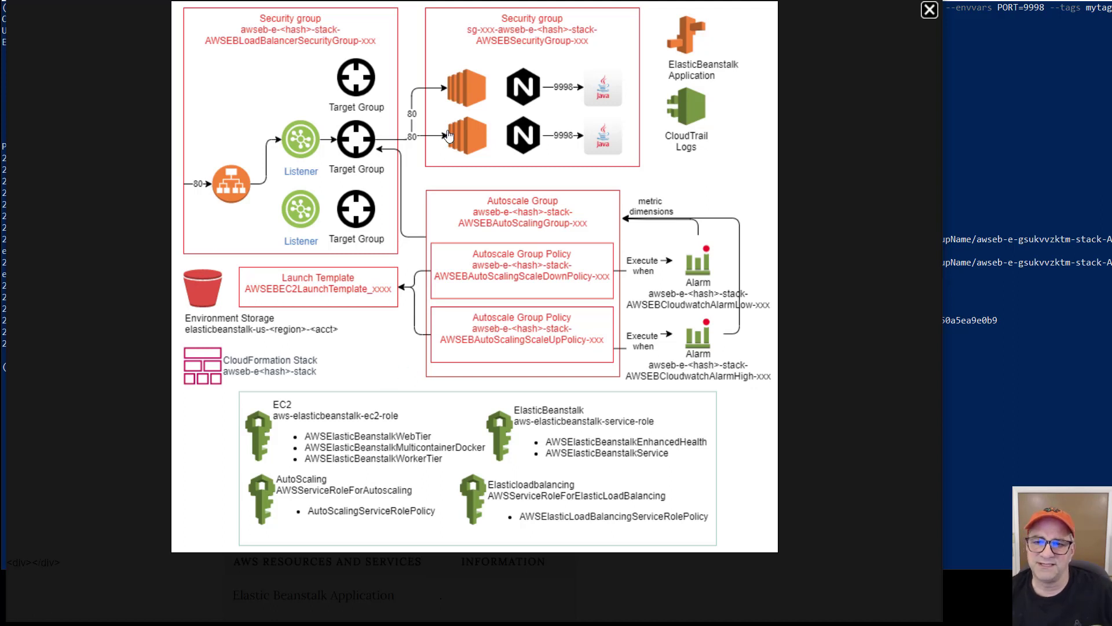
pyautogui.moveTo(360, 441)
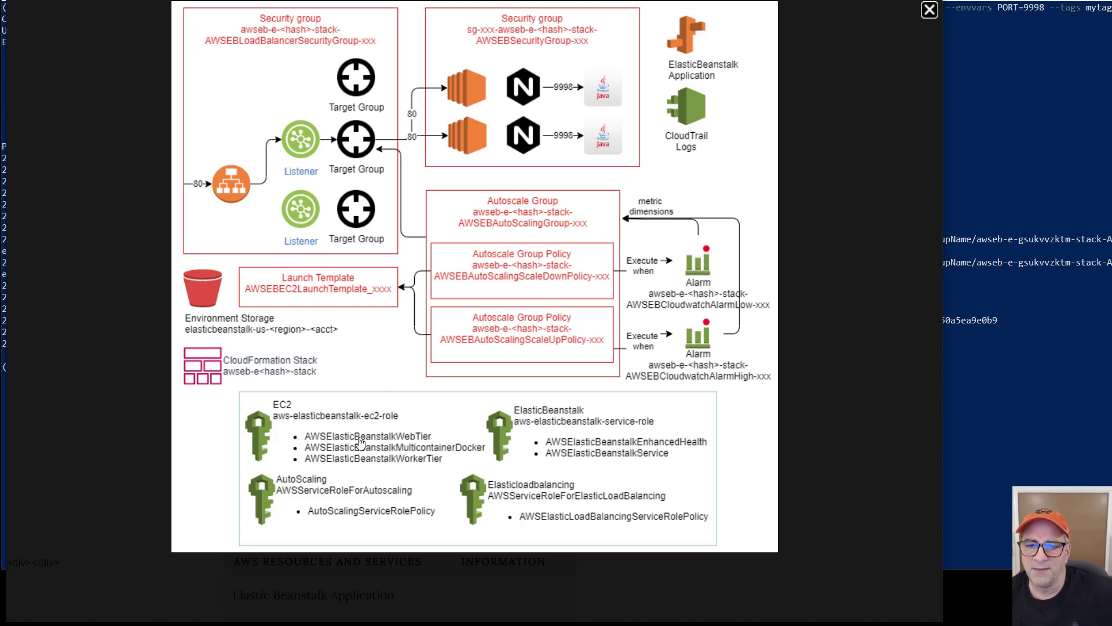
pyautogui.moveTo(365, 461)
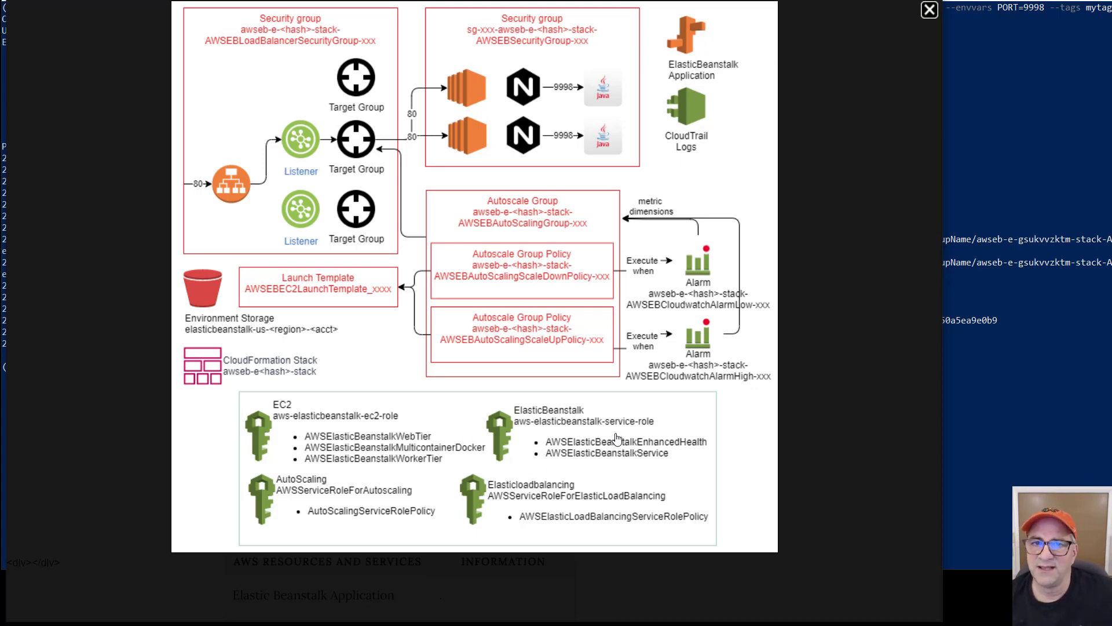
pyautogui.moveTo(552, 460)
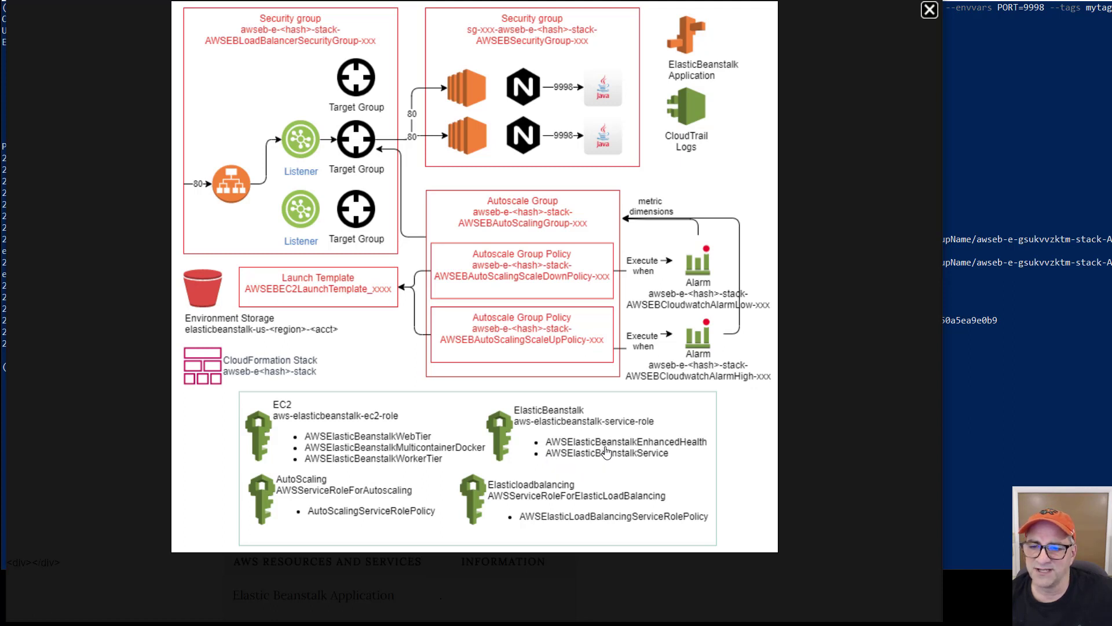
pyautogui.moveTo(347, 493)
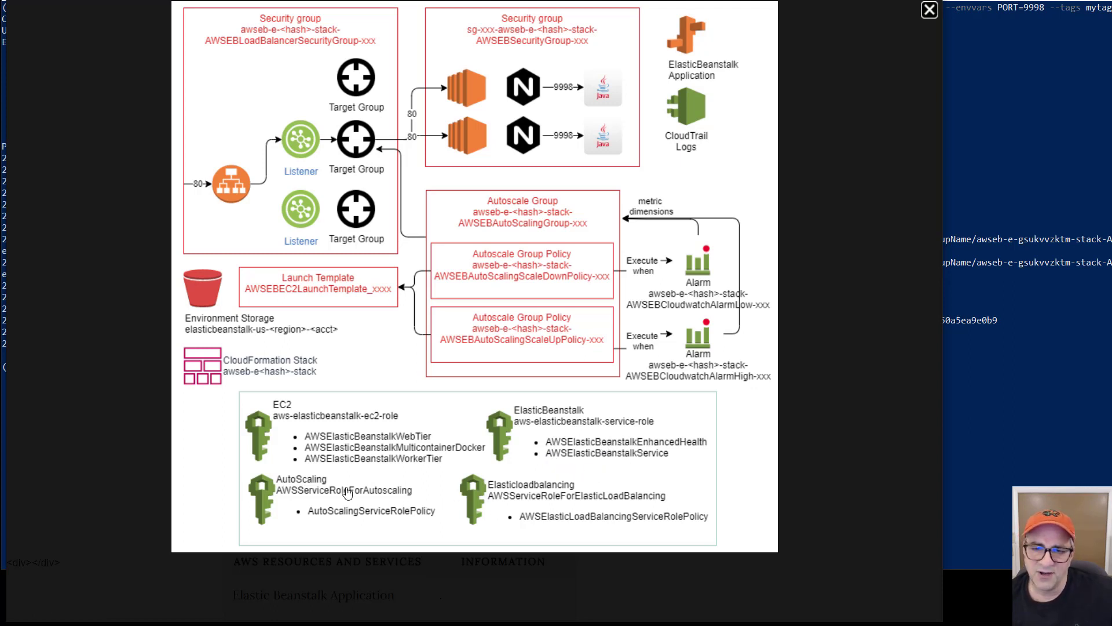
pyautogui.moveTo(672, 246)
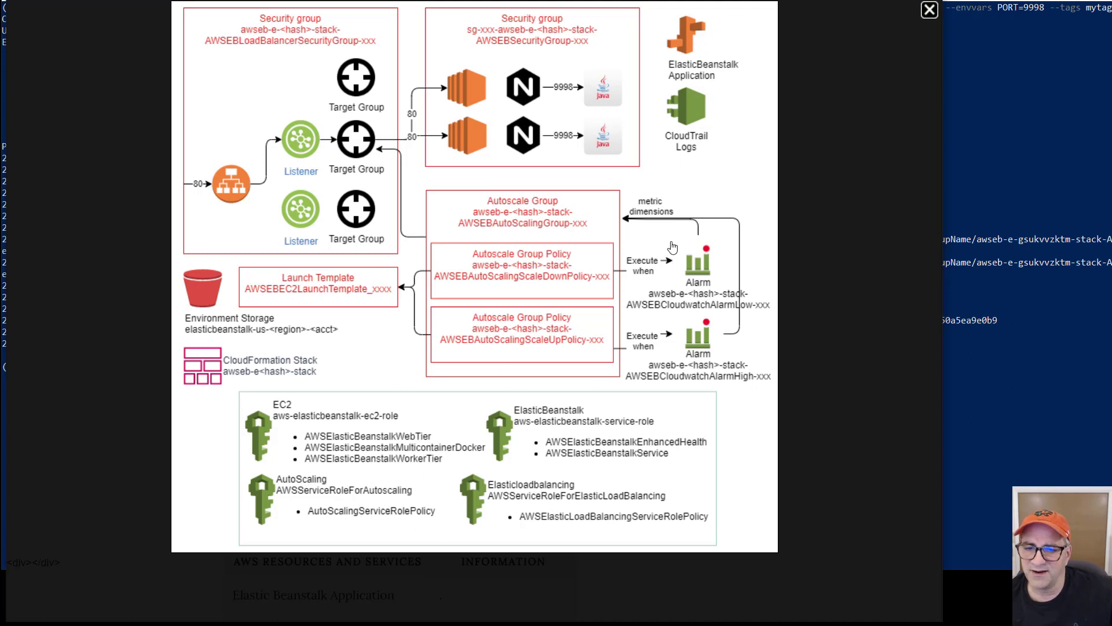
pyautogui.moveTo(299, 244)
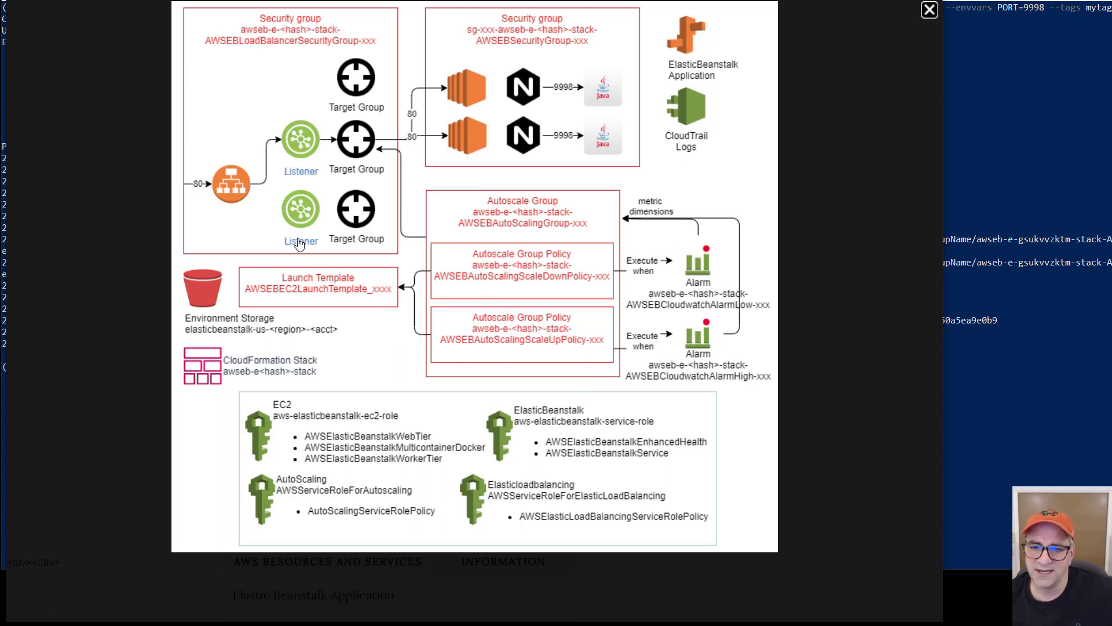
pyautogui.moveTo(300, 461)
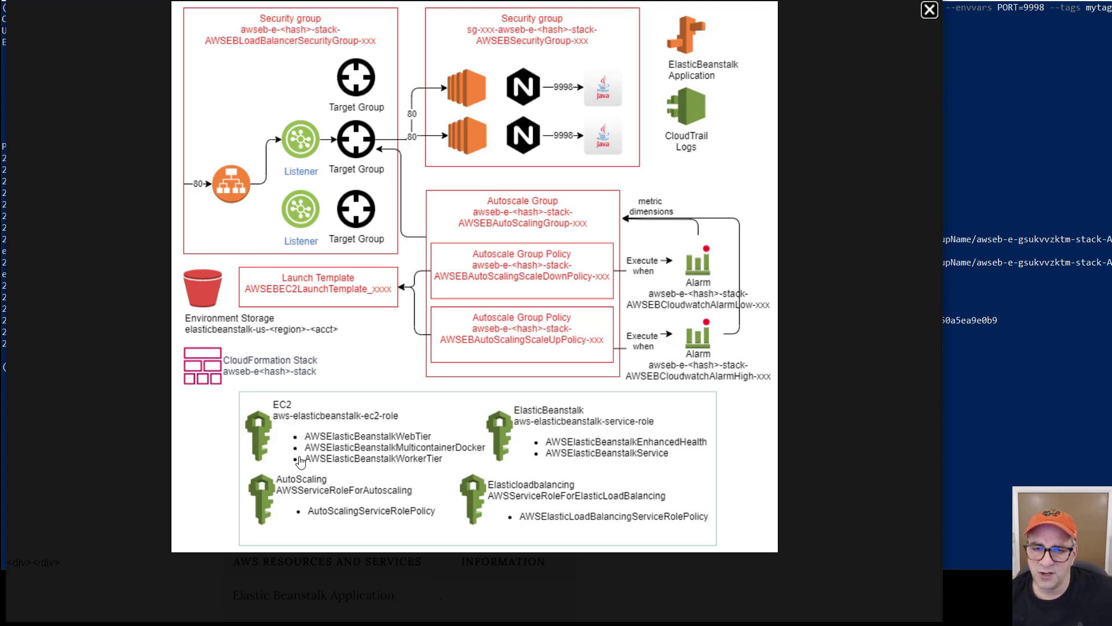
pyautogui.moveTo(368, 440)
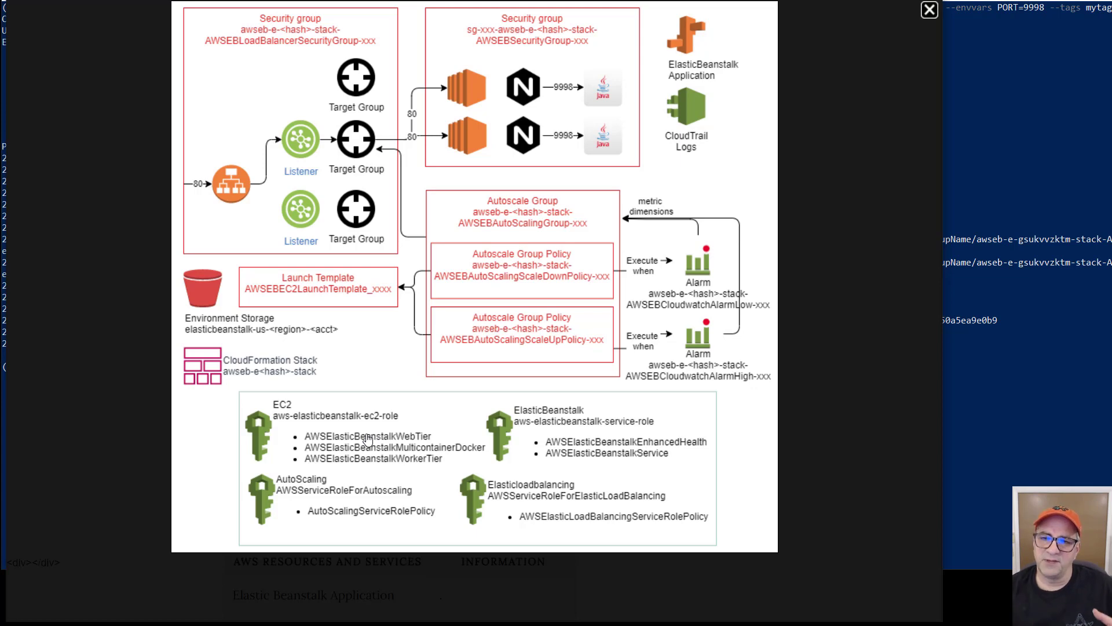
pyautogui.moveTo(604, 245)
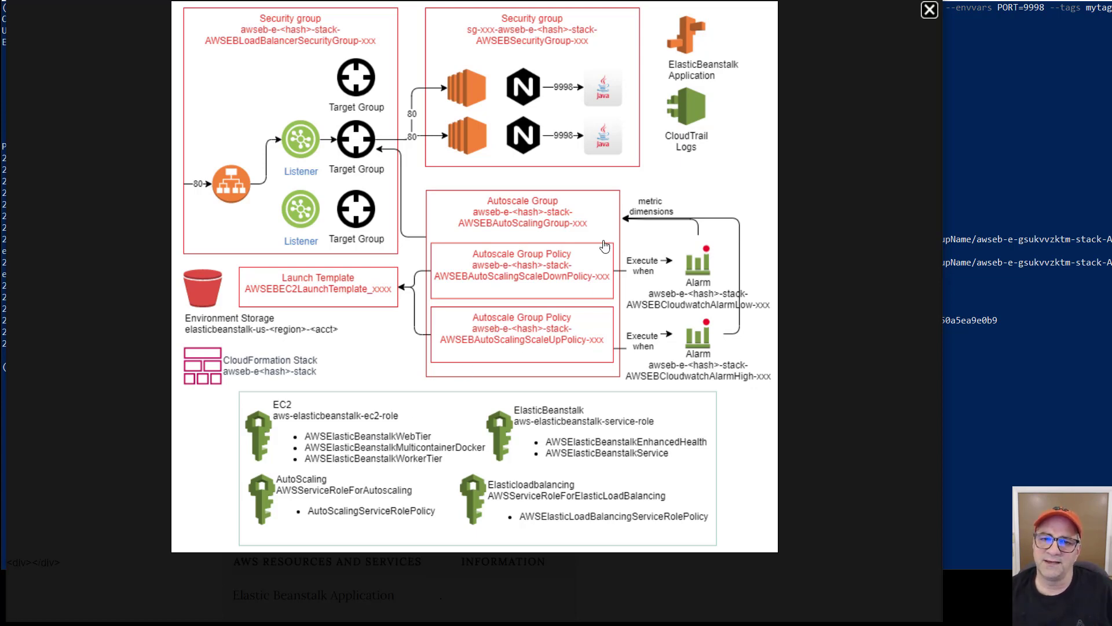
pyautogui.moveTo(533, 298)
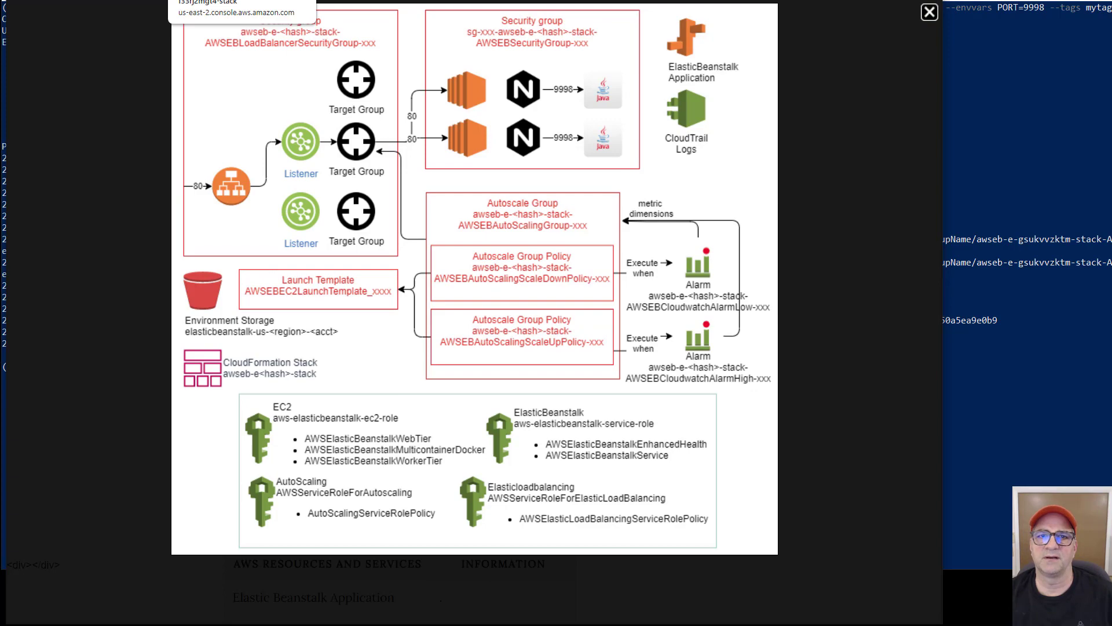
# Show the awseb-e-f33rj2mgt4-stack stack's raw JSON template in the CloudFormation console
pyautogui.click(930, 13)
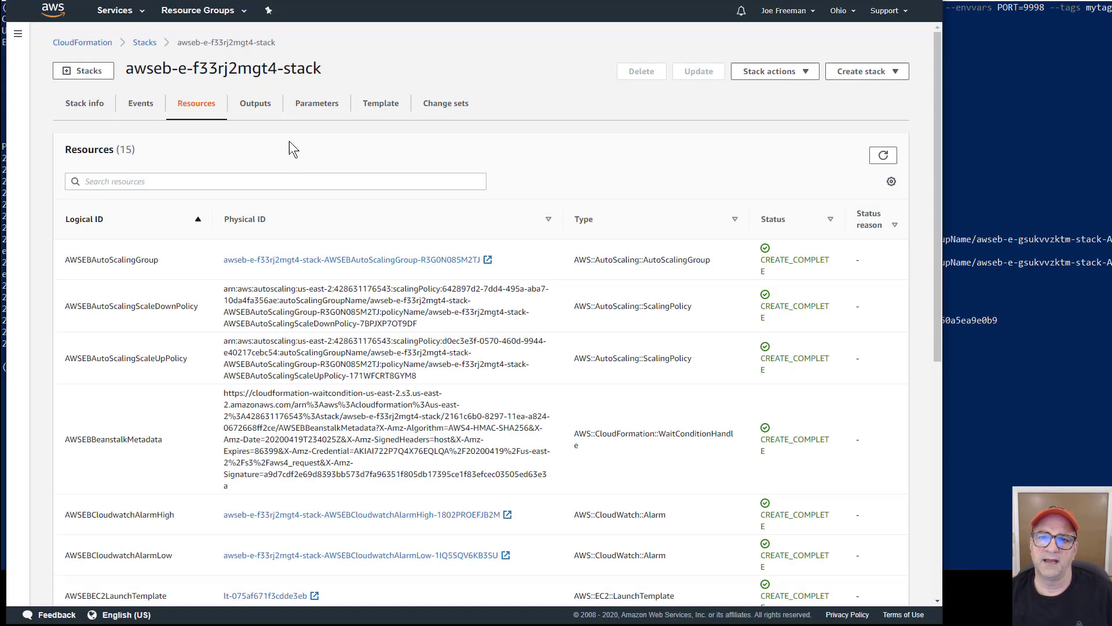
pyautogui.click(380, 103)
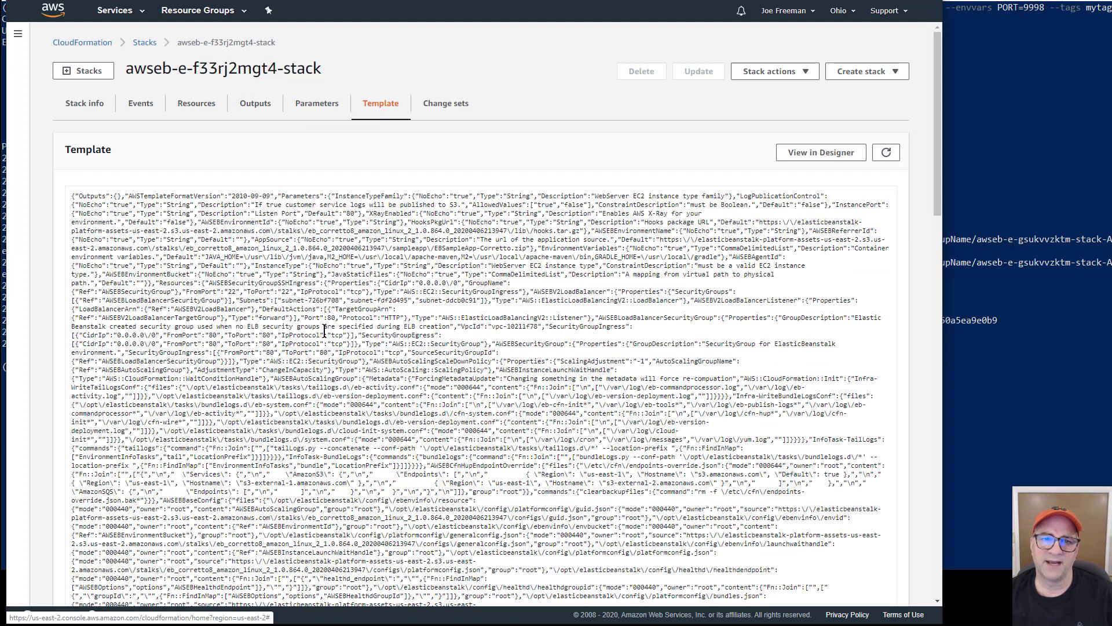
pyautogui.moveTo(159, 300)
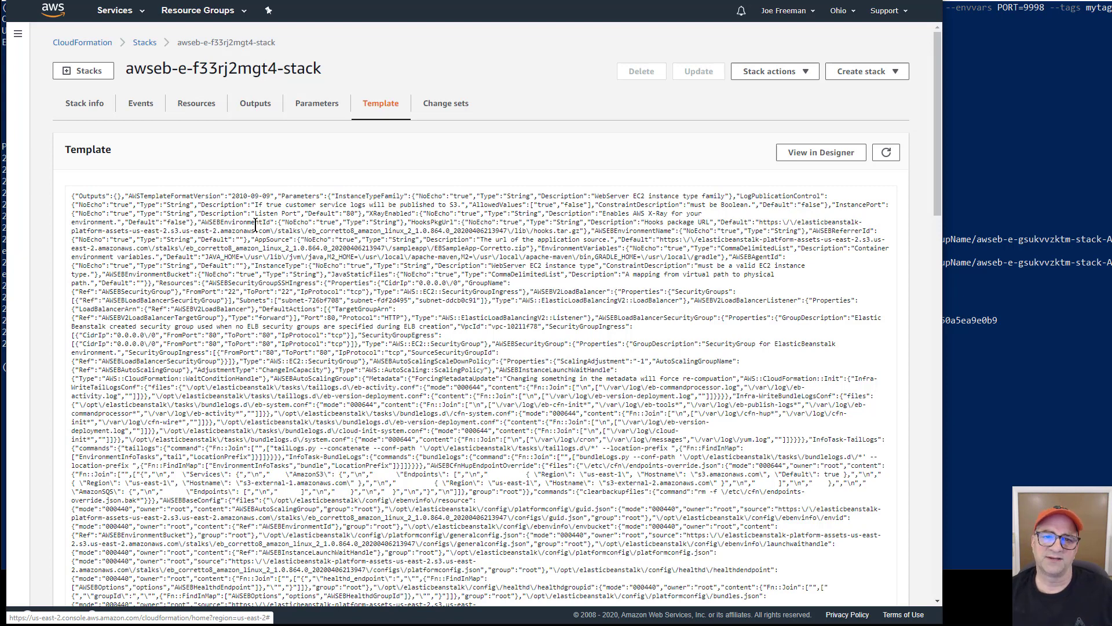
pyautogui.moveTo(201, 328)
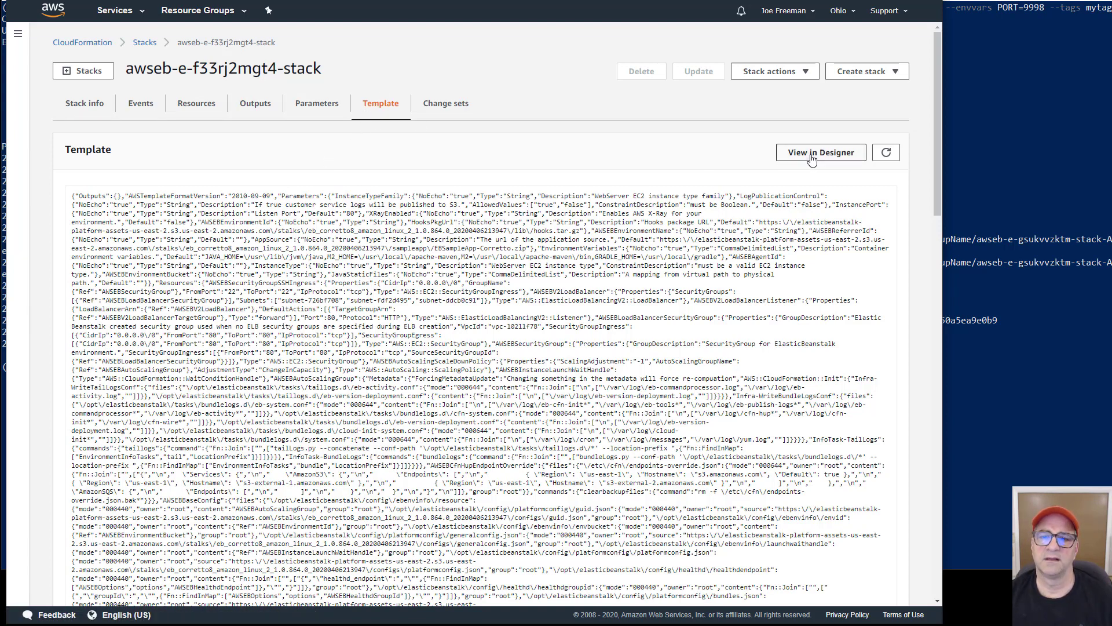
# View the stack template in CloudFormation Designer as a resource diagram
pyautogui.click(821, 152)
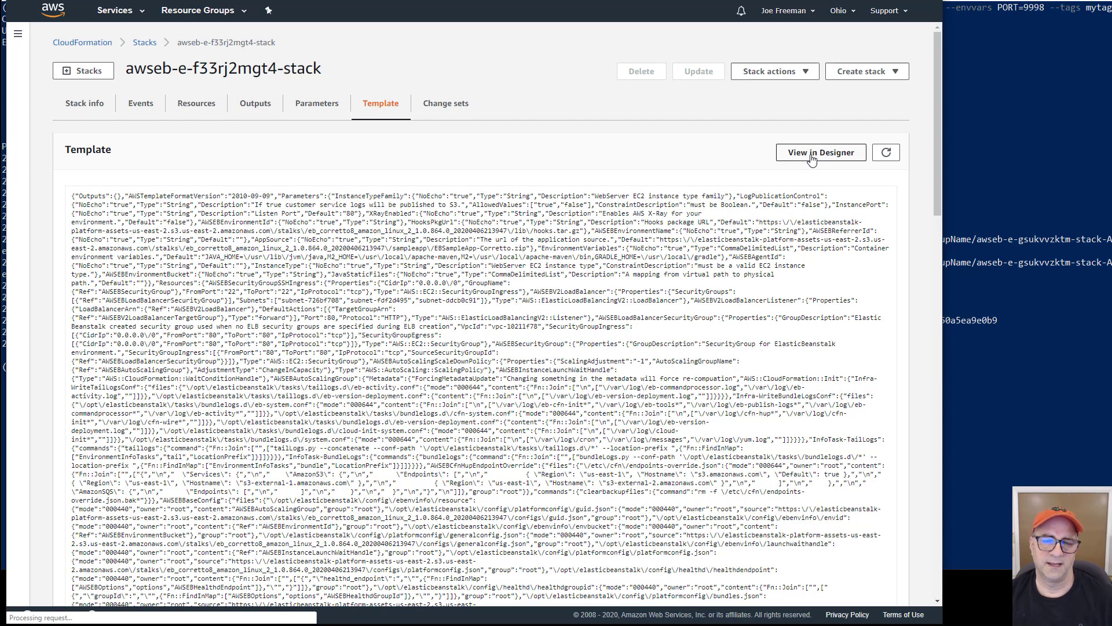
pyautogui.click(820, 152)
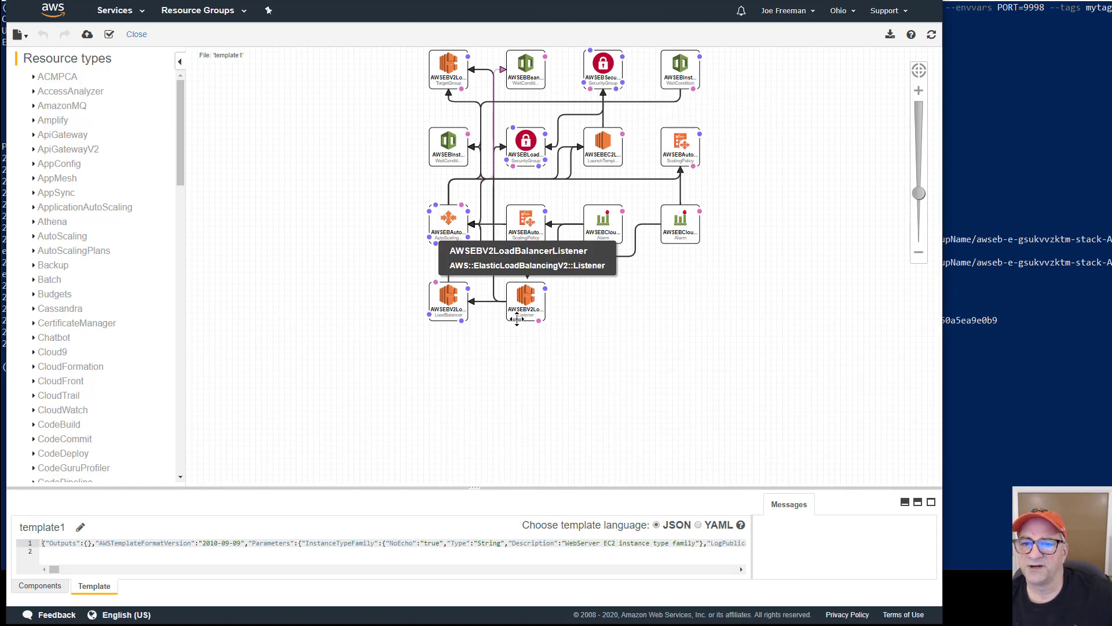
# Move the listener and load balancer to the right and the launch template to the left
pyautogui.moveTo(525, 302); pyautogui.dragTo(669, 372)
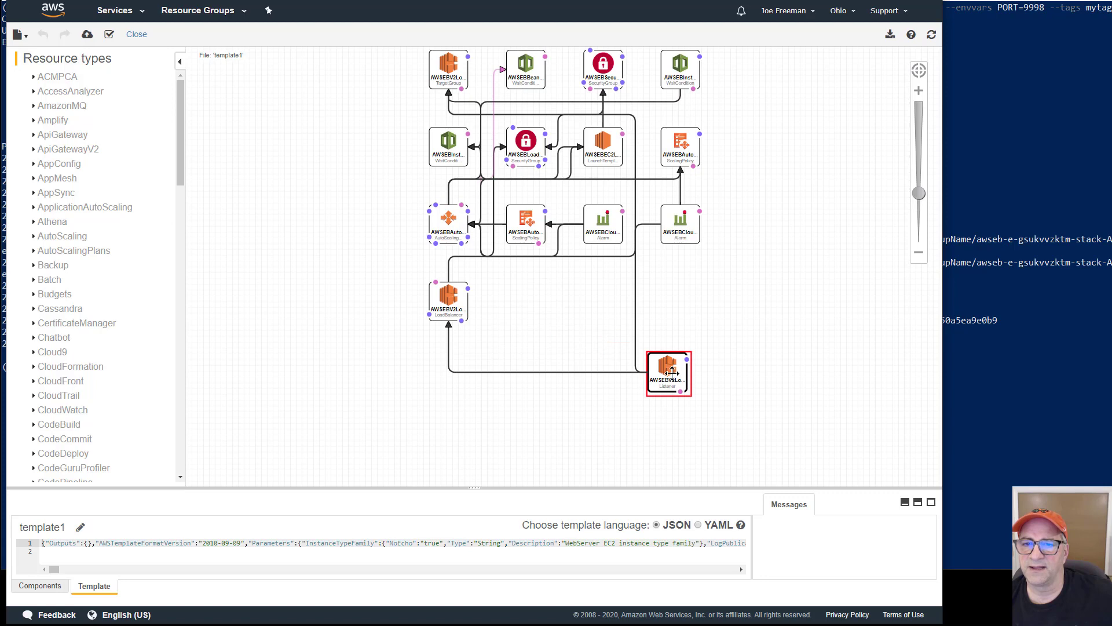
pyautogui.moveTo(668, 371); pyautogui.dragTo(763, 301)
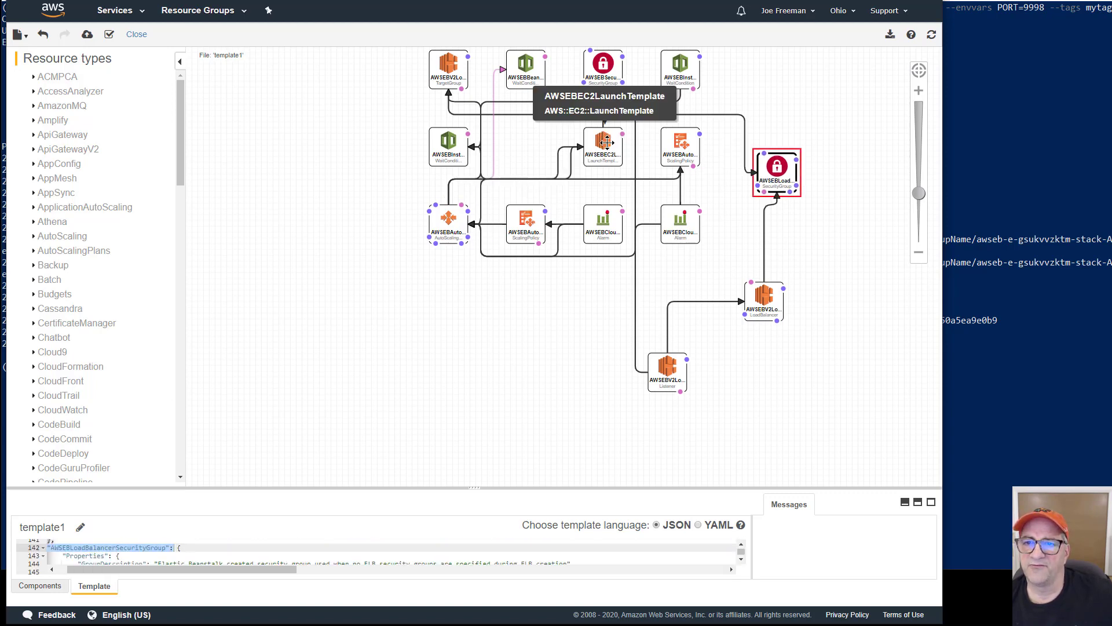
pyautogui.moveTo(602, 150); pyautogui.dragTo(321, 333)
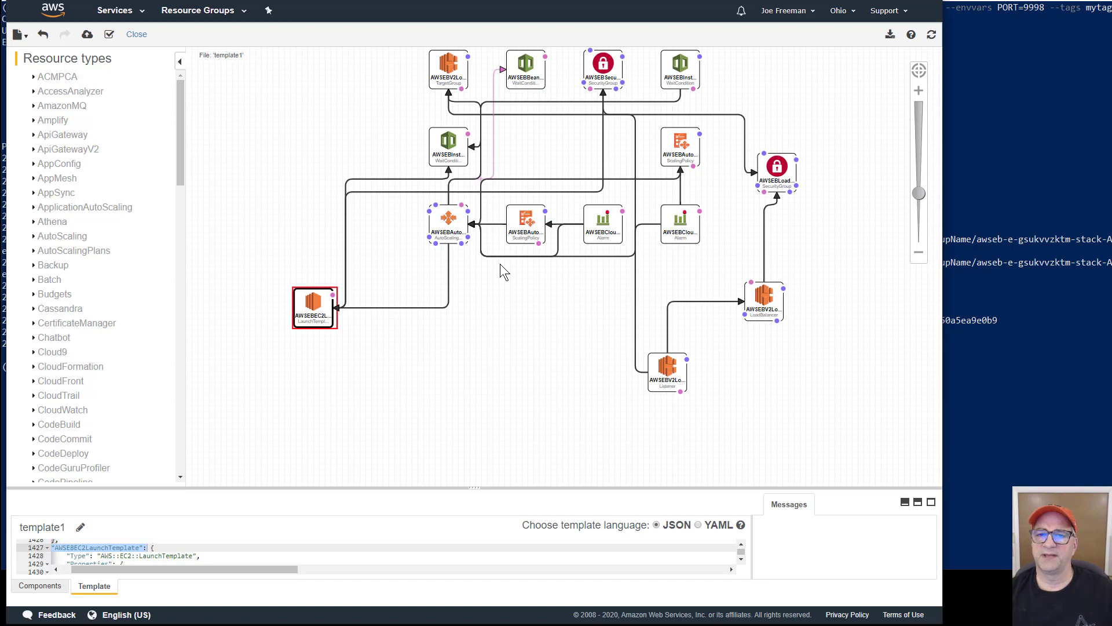
pyautogui.moveTo(273, 30)
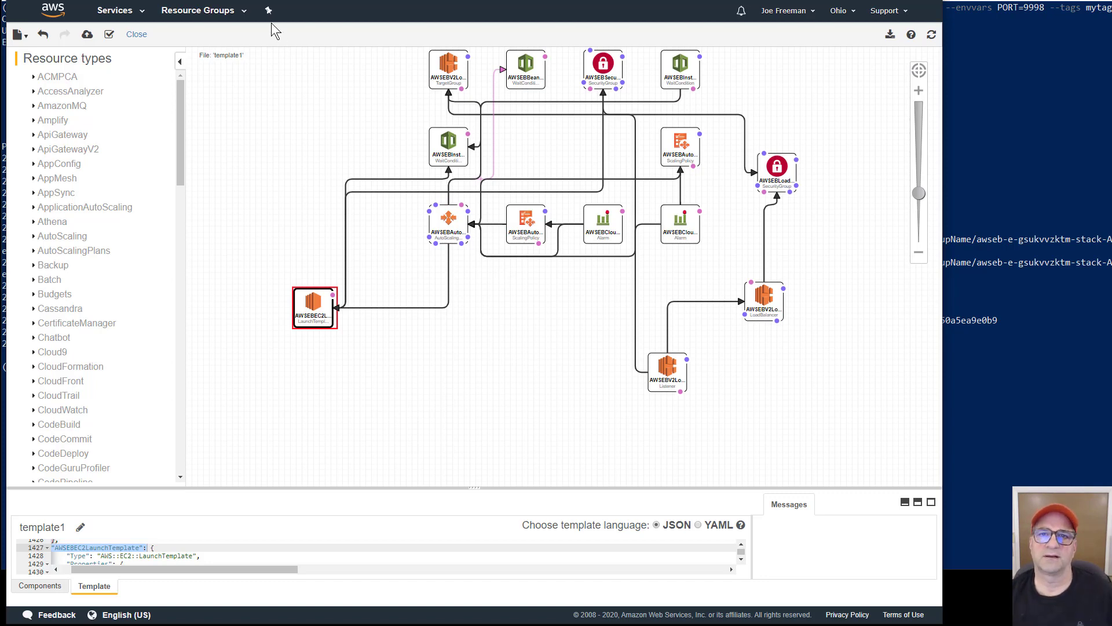